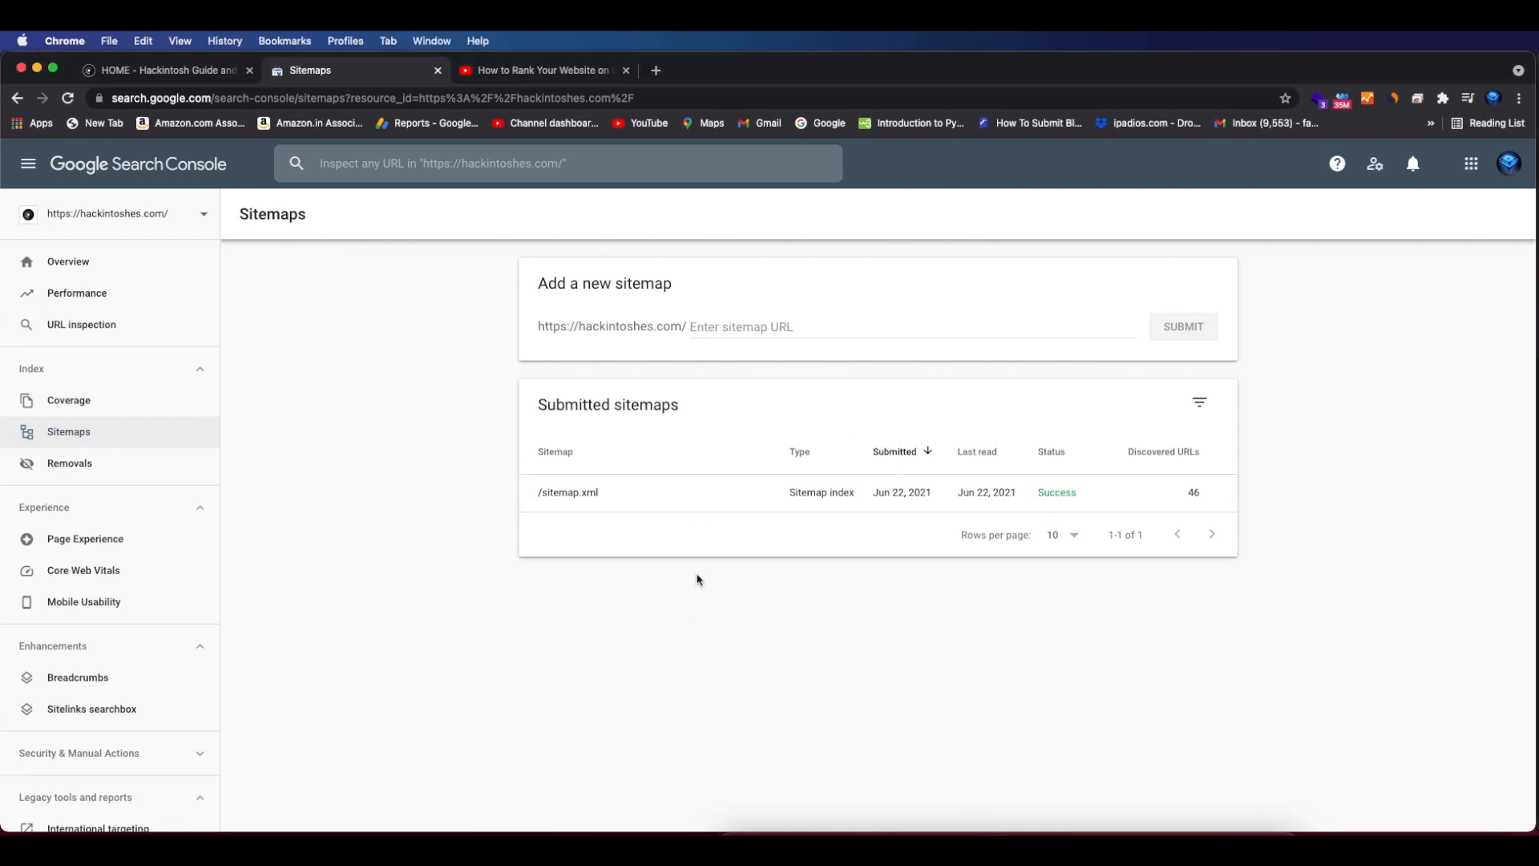
{"action": "mouse_move", "coordinate": [518, 363]}
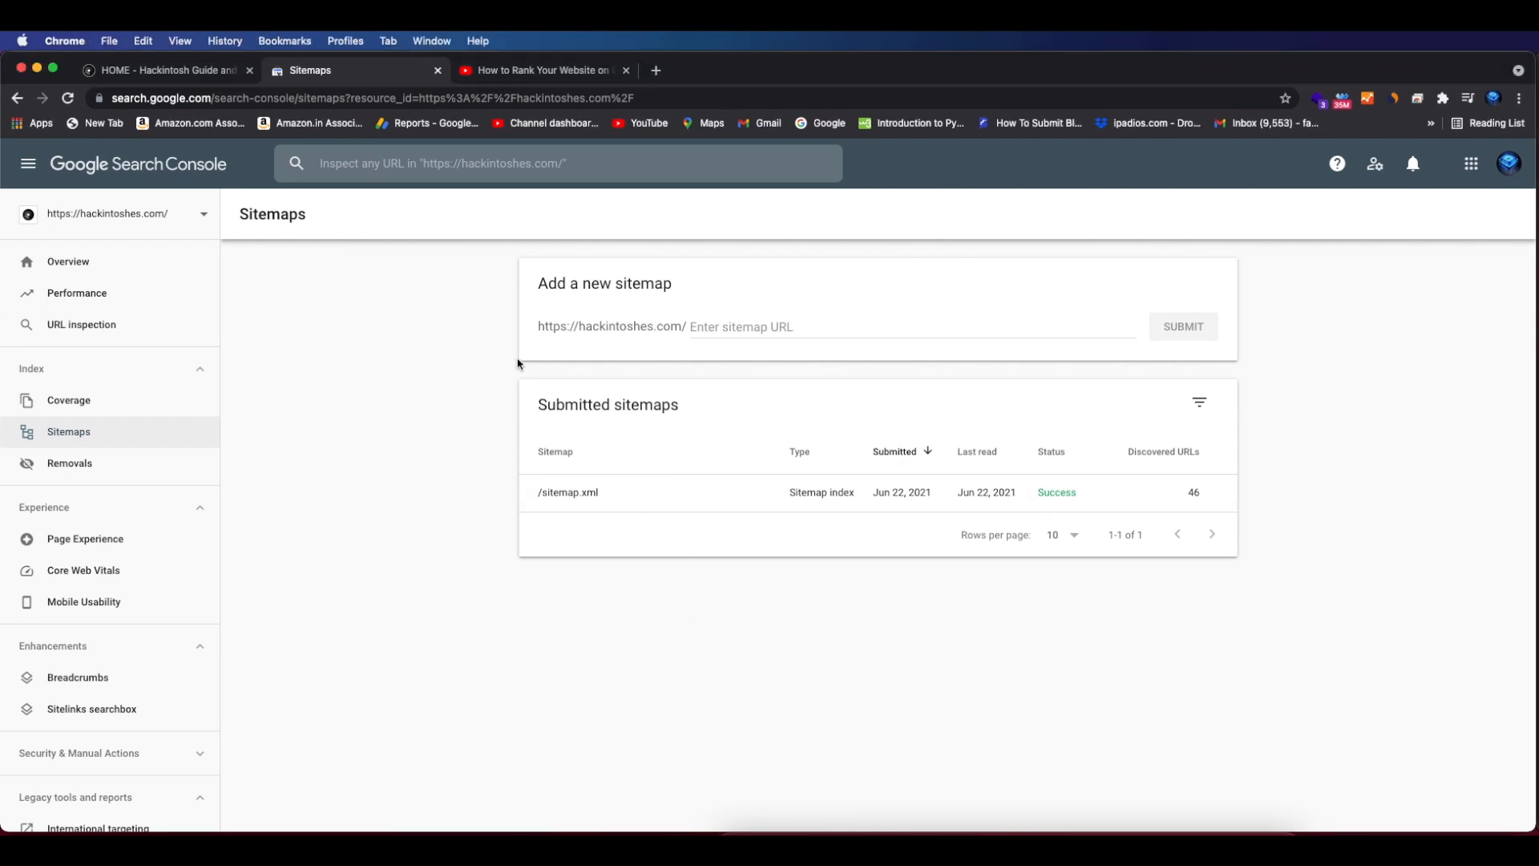
Open the /sitemap.xml drilldown to review its five child sitemaps and their status
{"action": "left_click", "coordinate": [568, 492]}
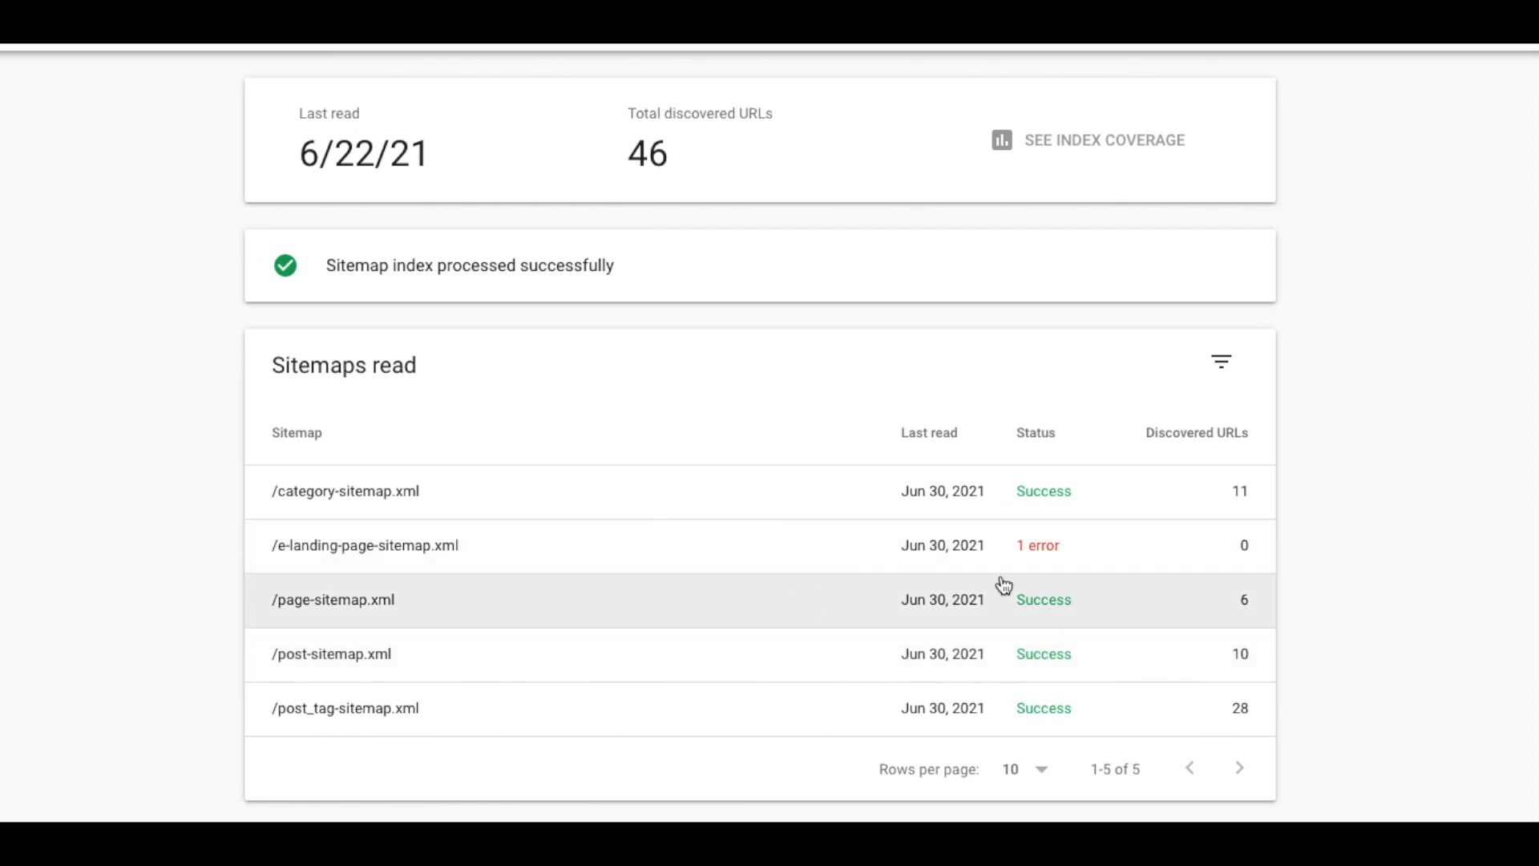
{"action": "mouse_move", "coordinate": [1061, 561]}
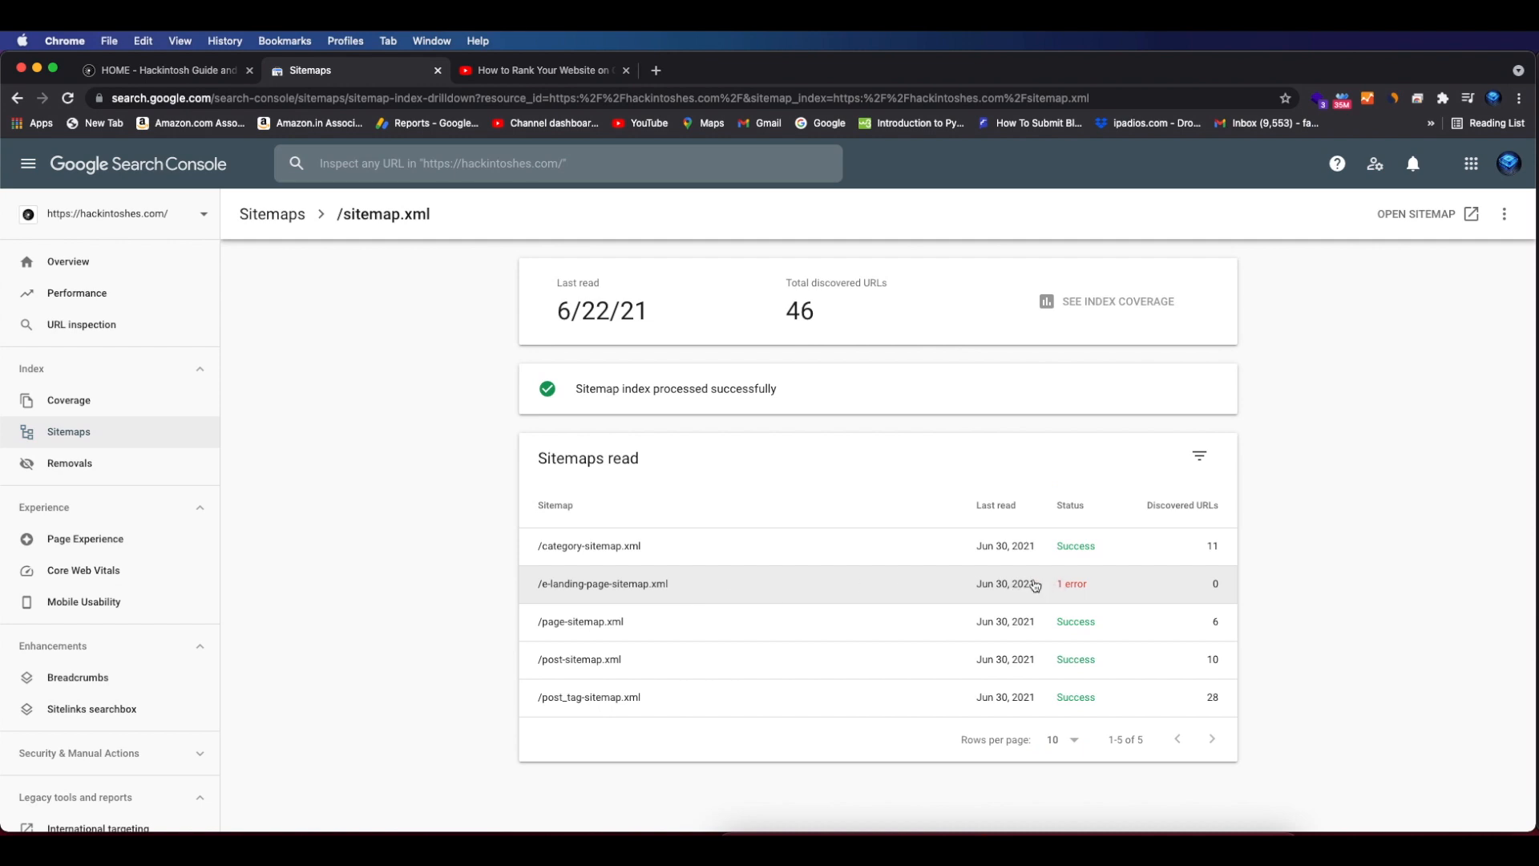
Switch to the site homepage and reach the WordPress admin dashboard via the admin bar
{"action": "left_click", "coordinate": [161, 70]}
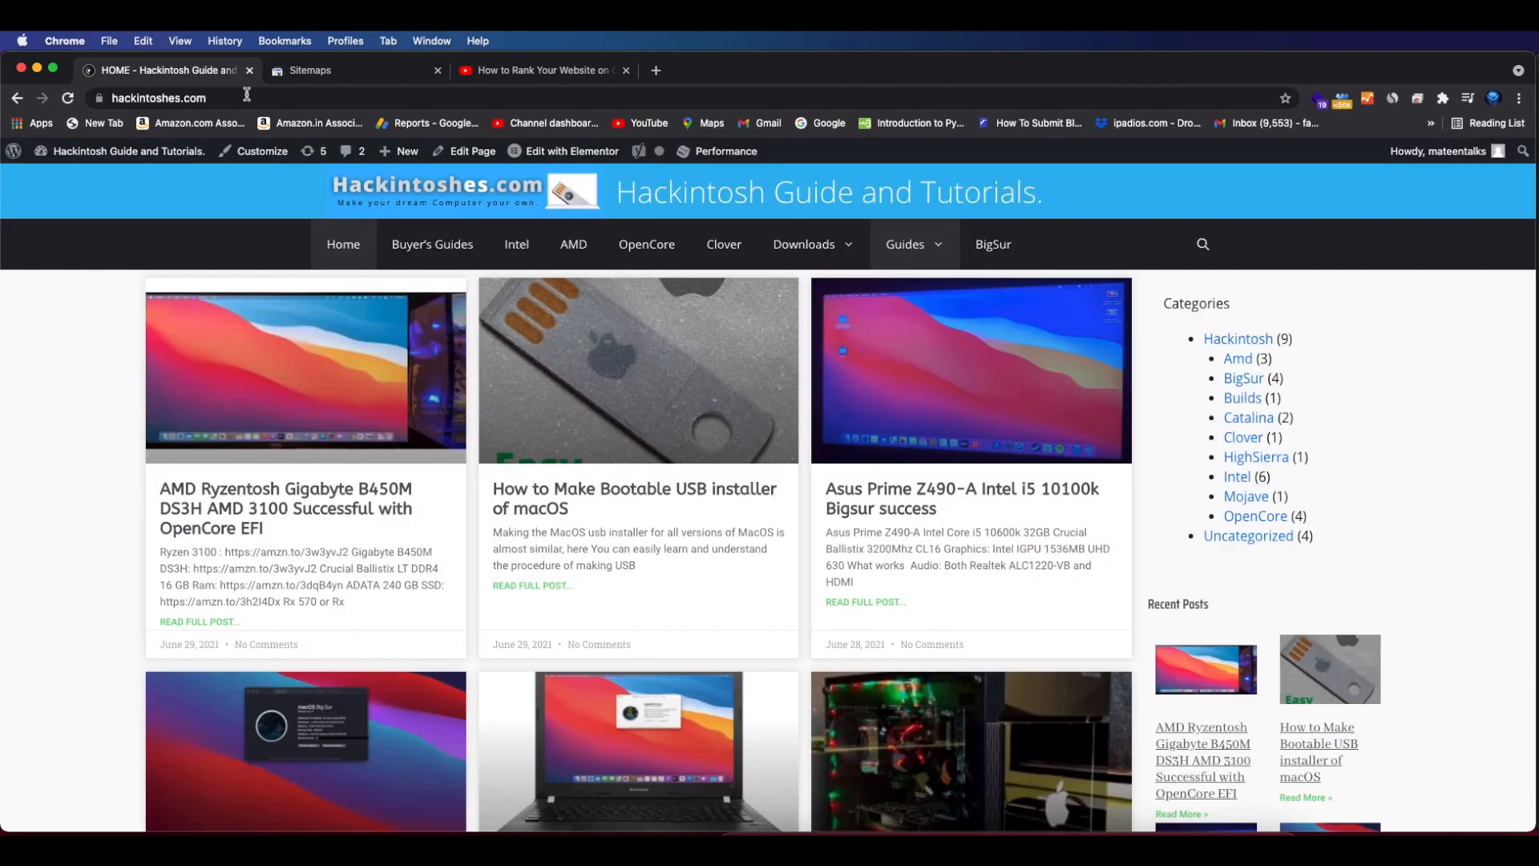
{"action": "left_click", "coordinate": [128, 151]}
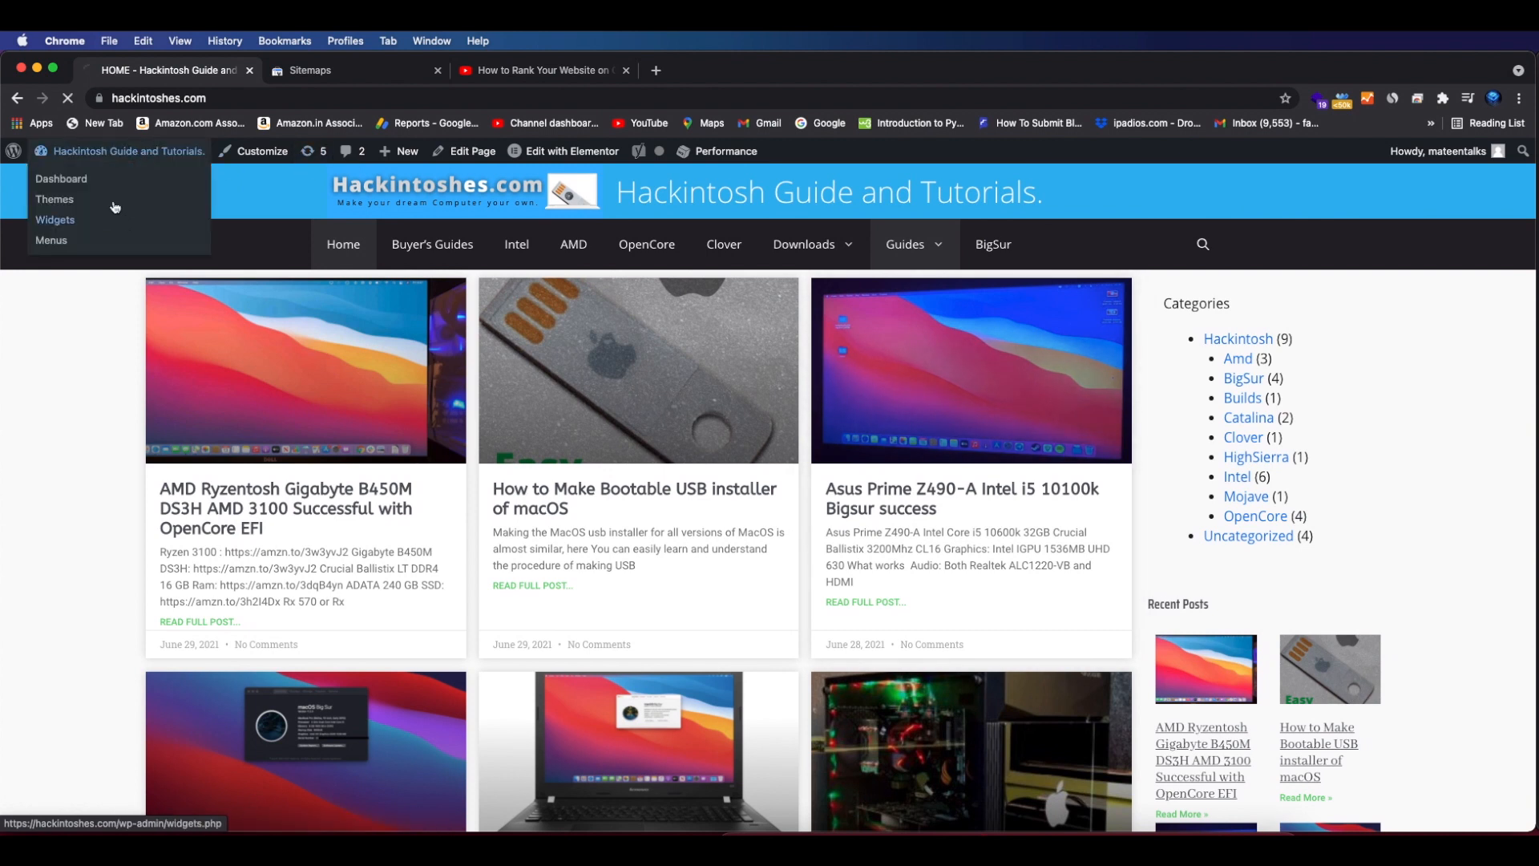
{"action": "mouse_move", "coordinate": [697, 300]}
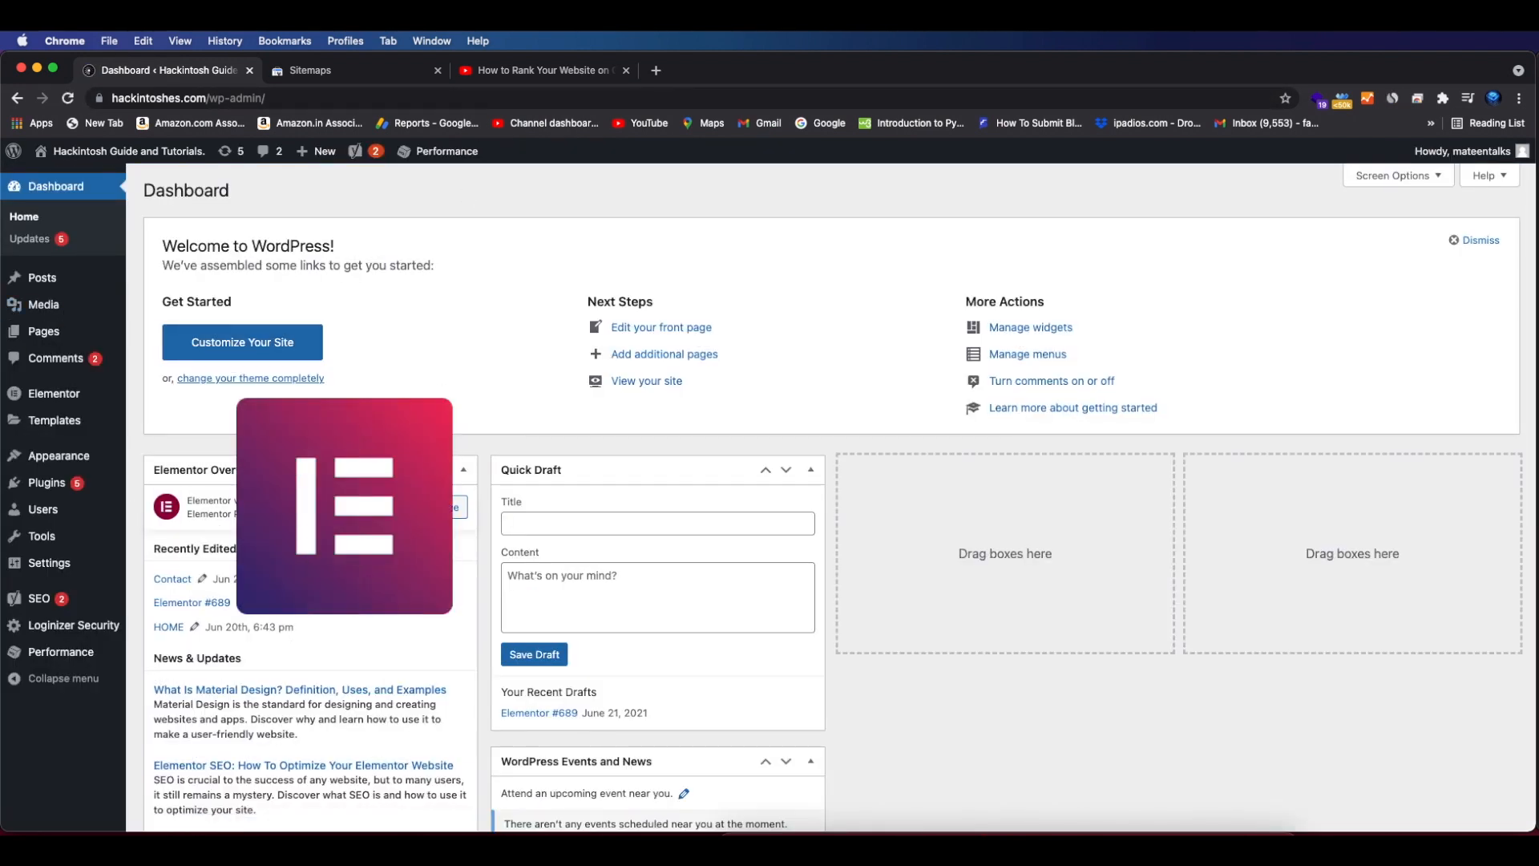
{"action": "mouse_move", "coordinate": [343, 375]}
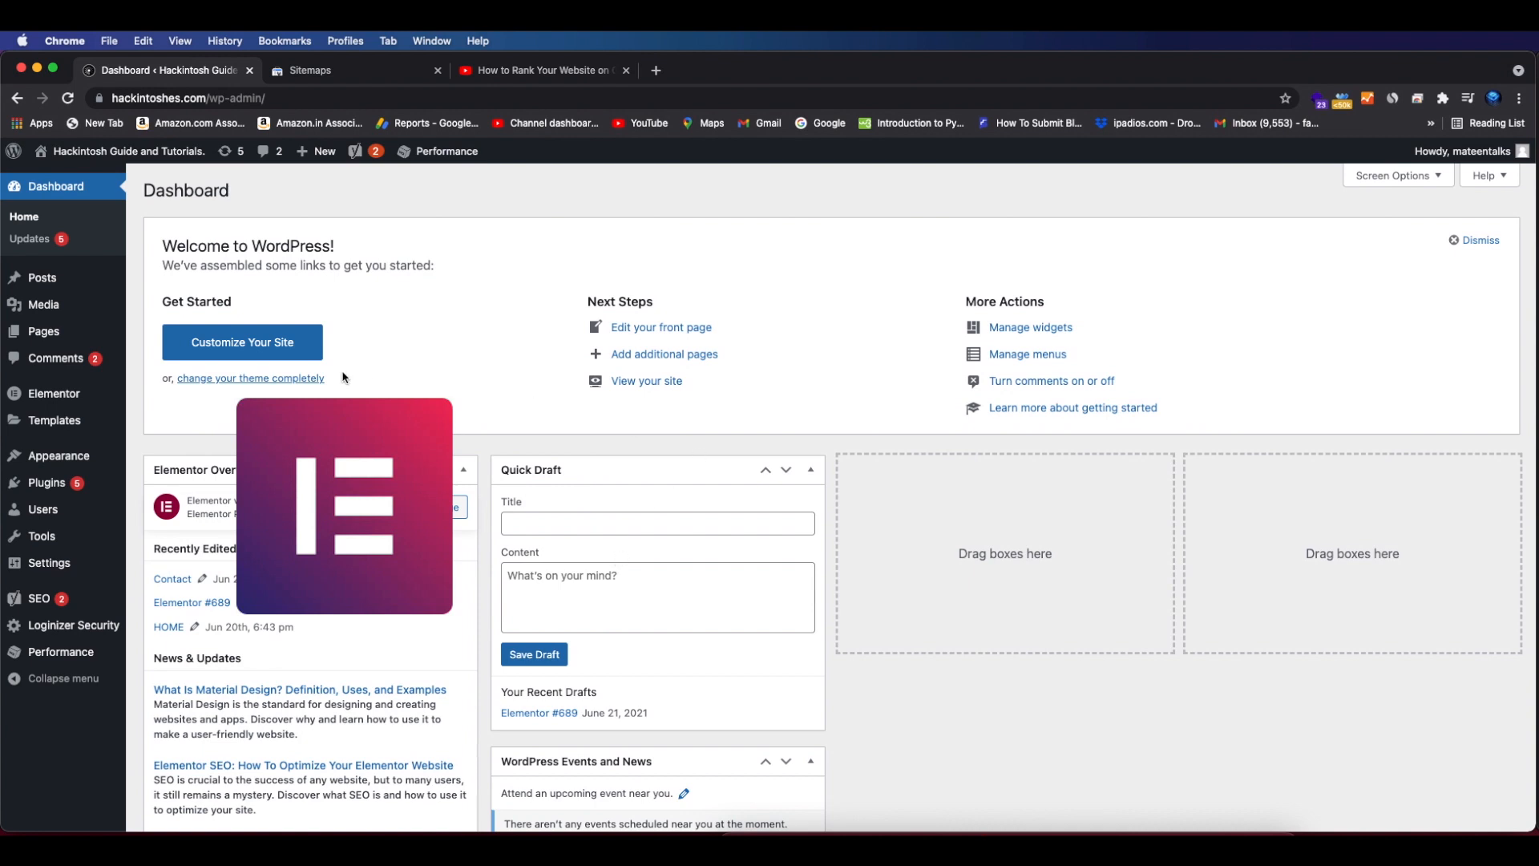
{"action": "left_click", "coordinate": [38, 624]}
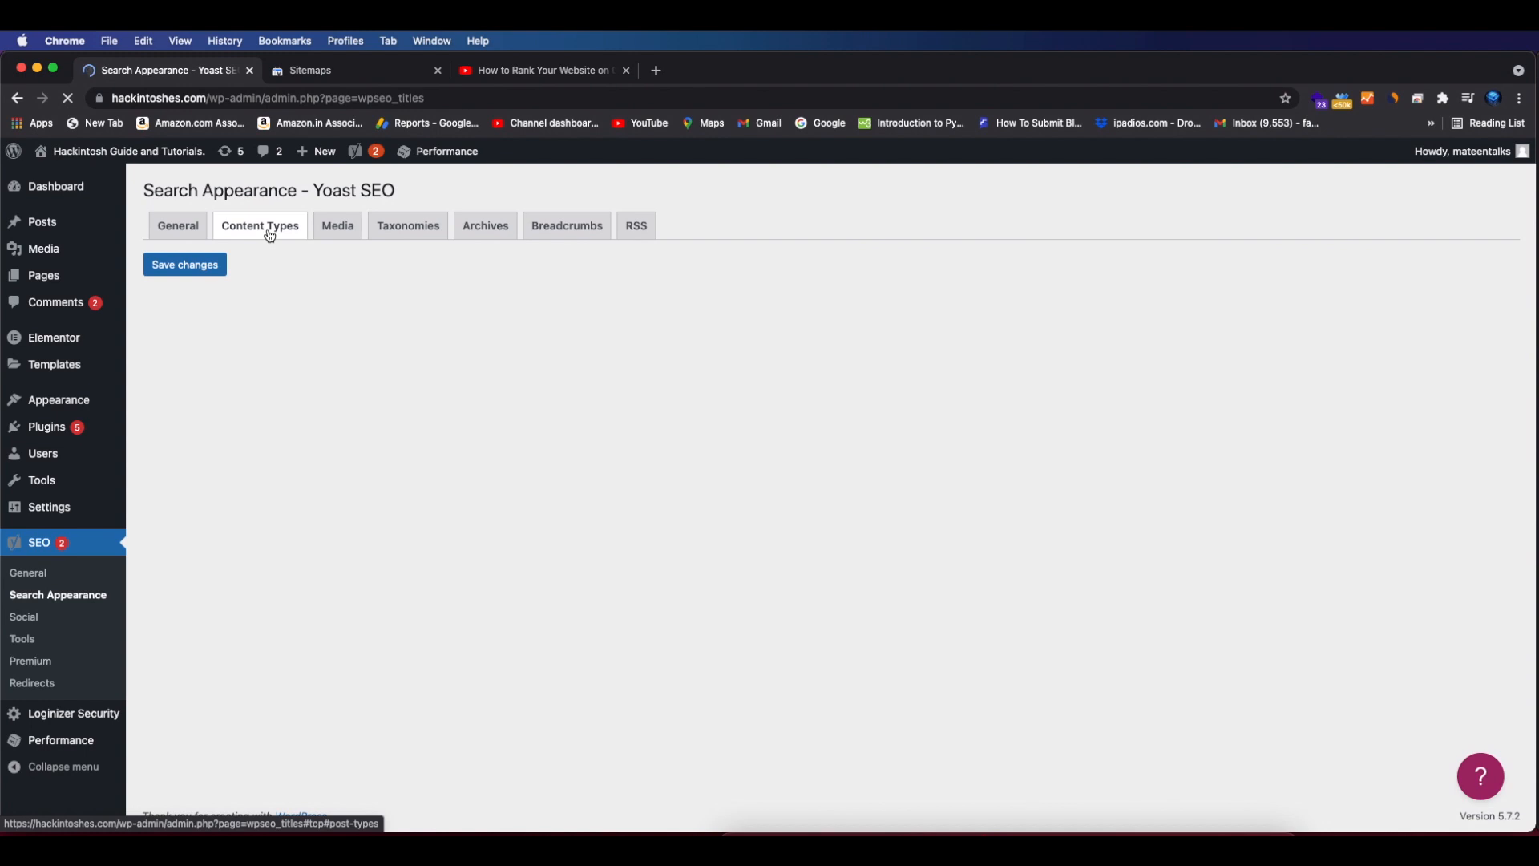
Load Yoast's Content Types tab and scroll down to the Landing Pages section
{"action": "left_click", "coordinate": [259, 225]}
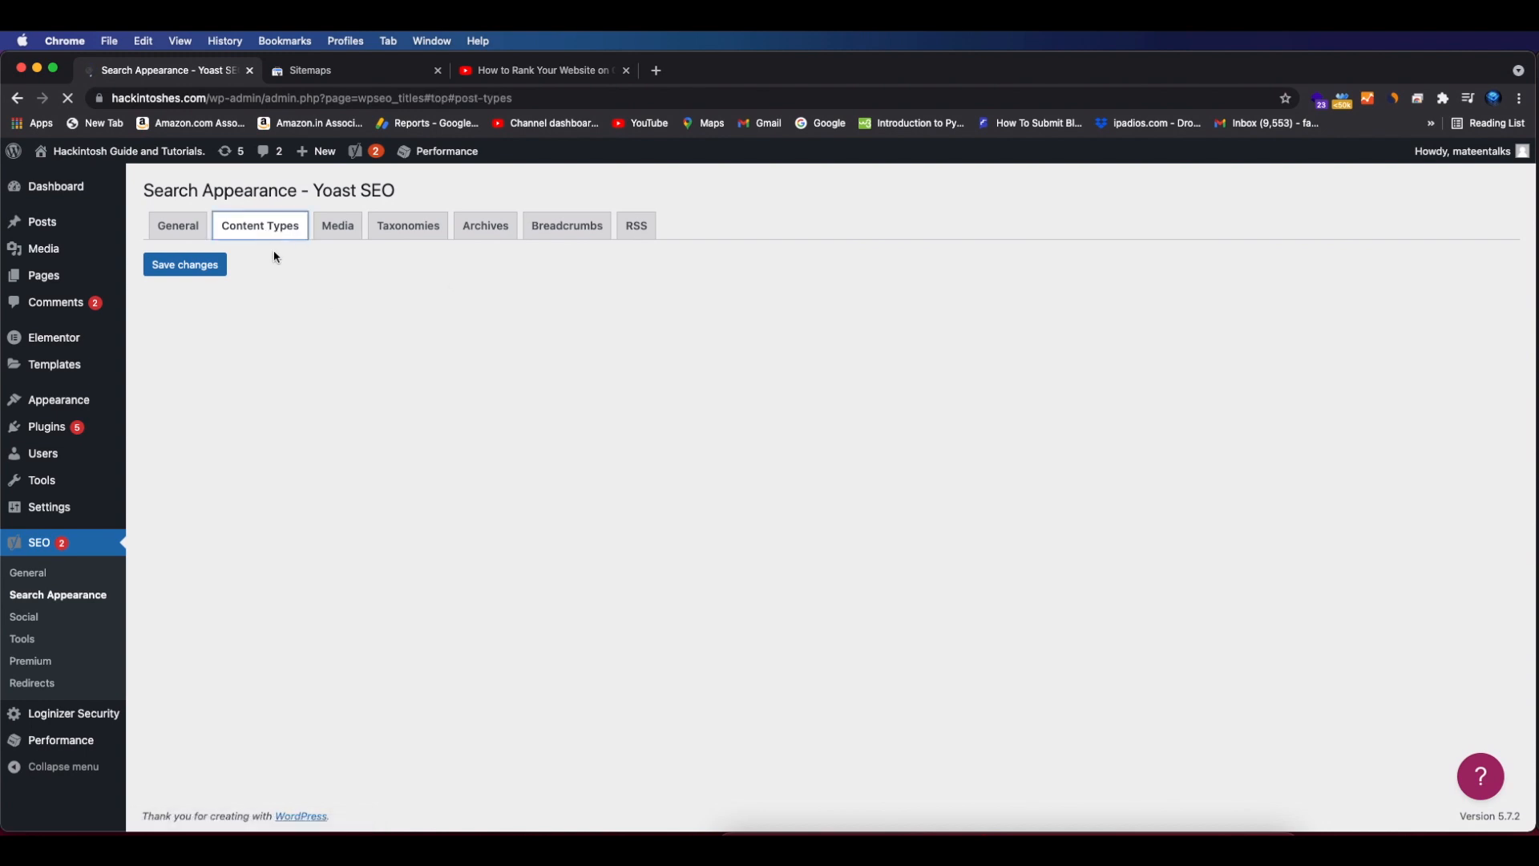
{"action": "left_click", "coordinate": [259, 225]}
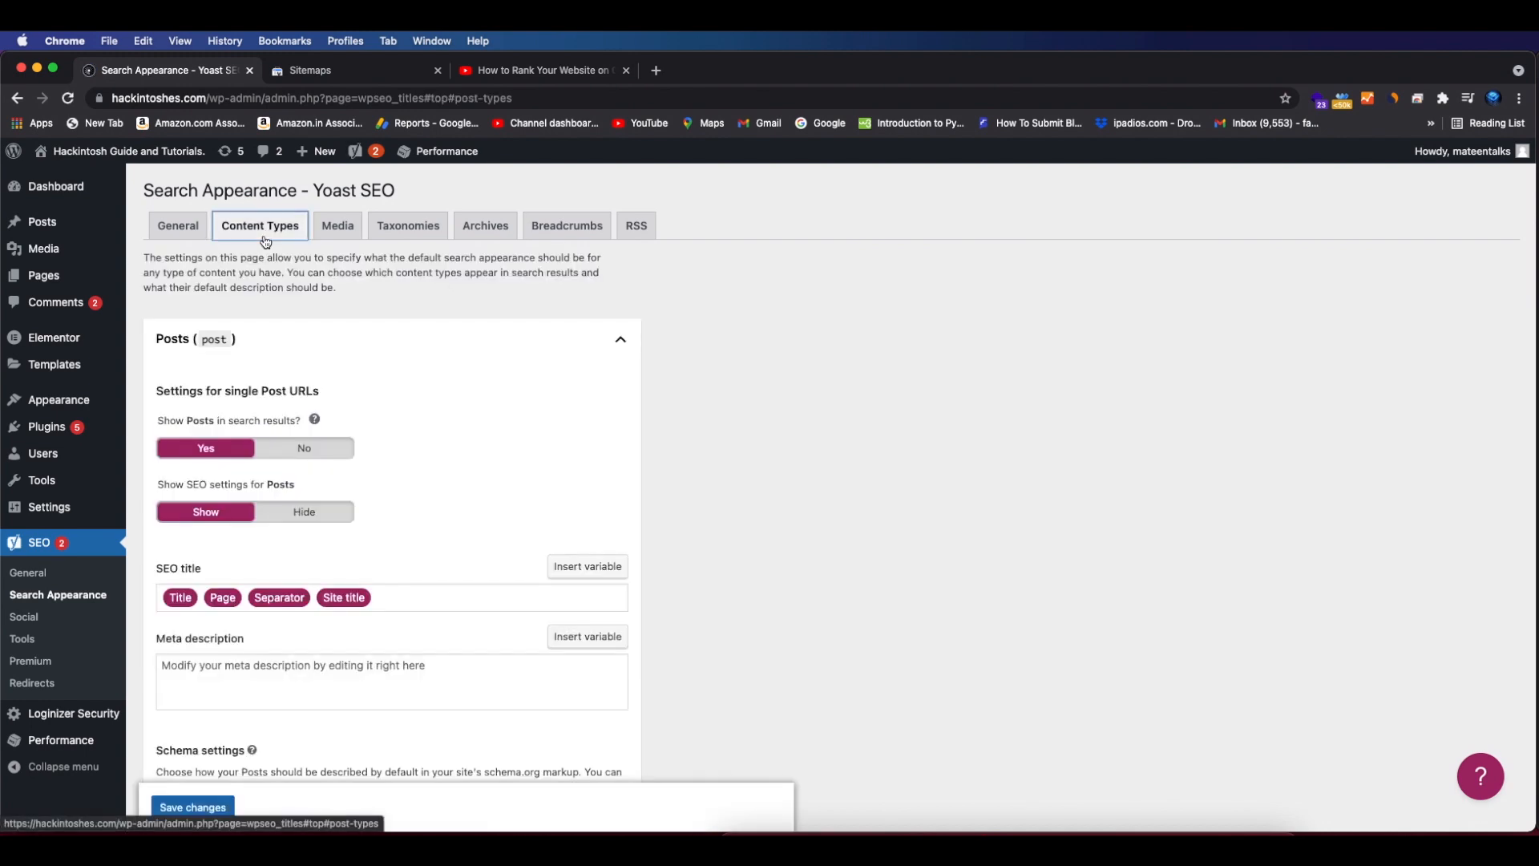
{"action": "scroll", "scroll_direction": "down", "scroll_amount": 3}
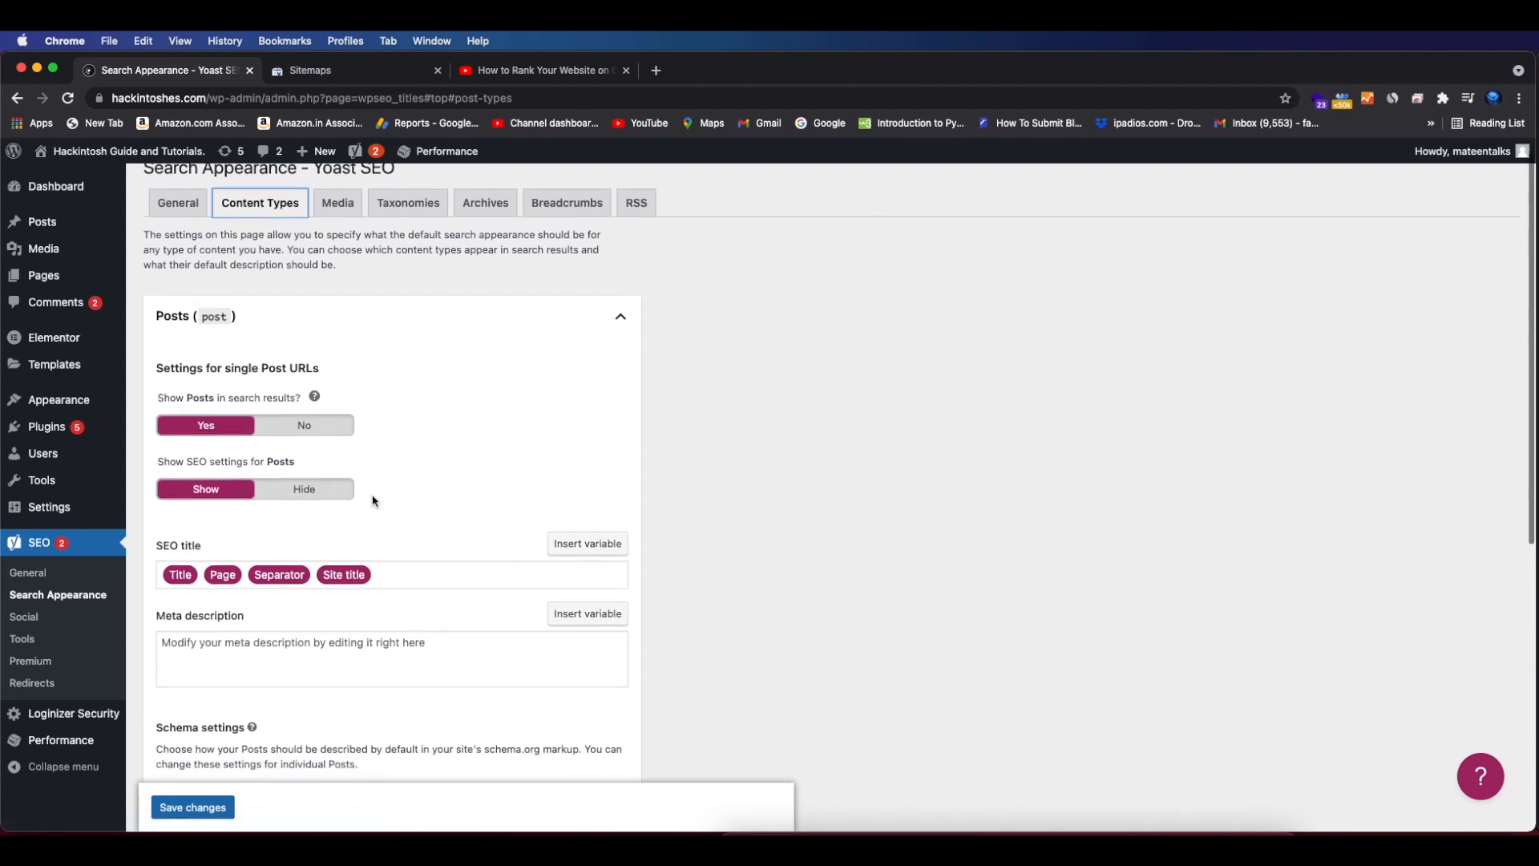
{"action": "scroll", "scroll_direction": "down", "scroll_amount": 3}
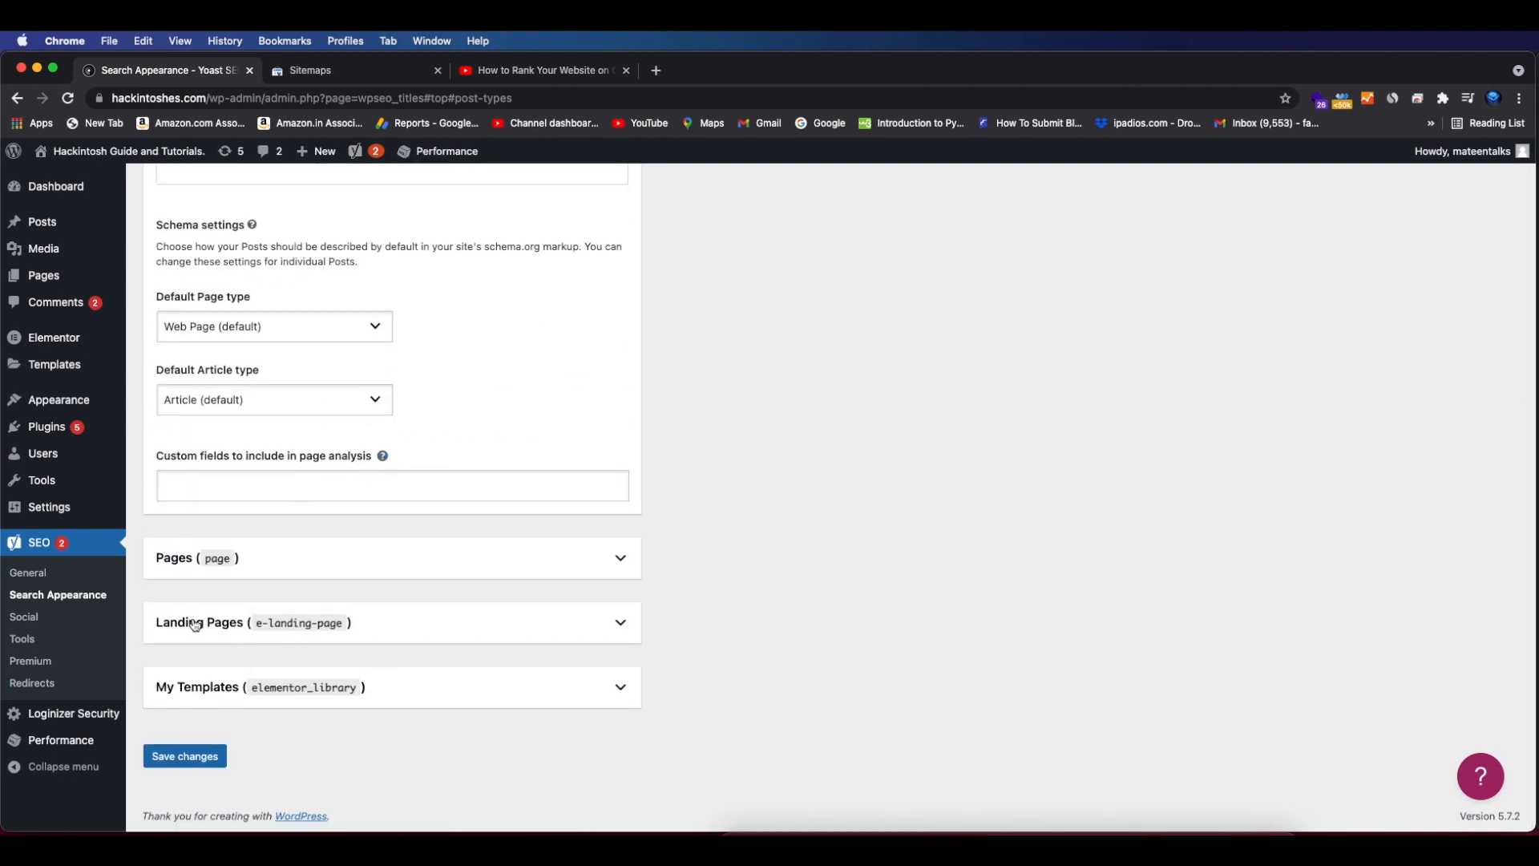
{"action": "mouse_move", "coordinate": [304, 627]}
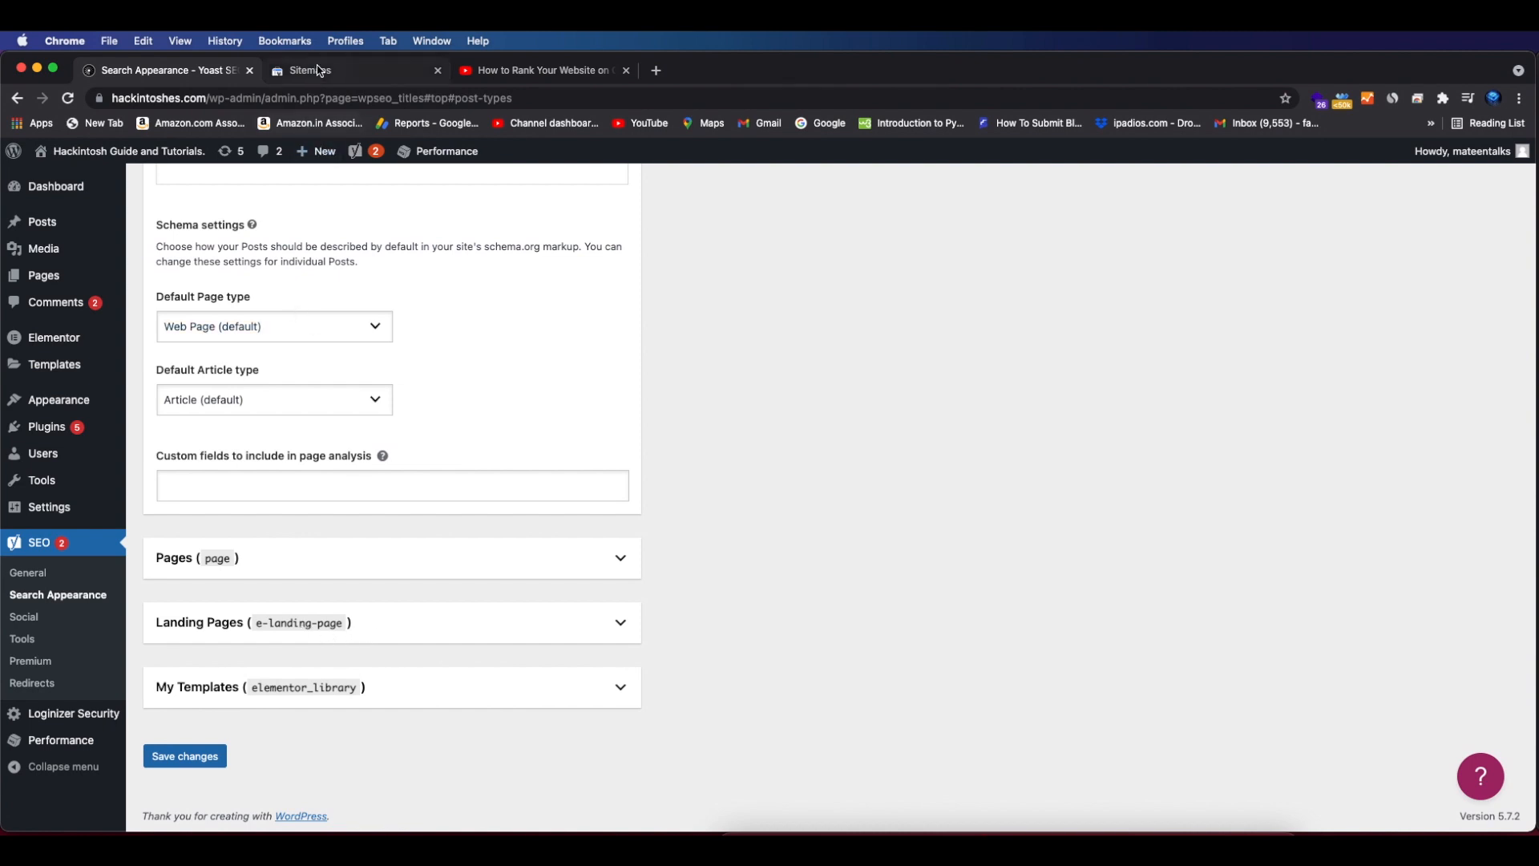
{"action": "left_click", "coordinate": [316, 70]}
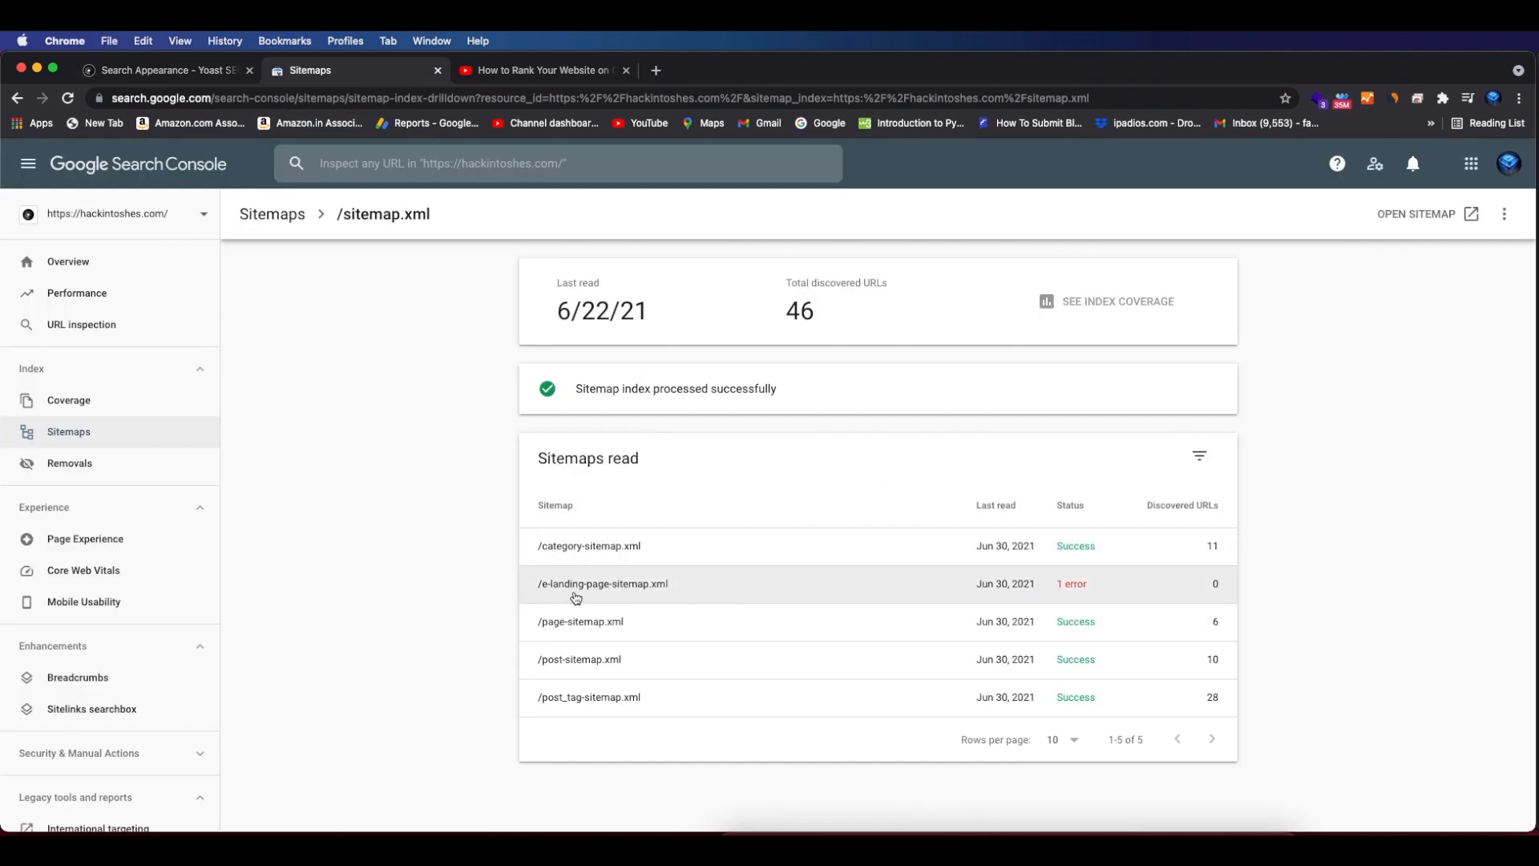
{"action": "mouse_move", "coordinate": [1034, 591]}
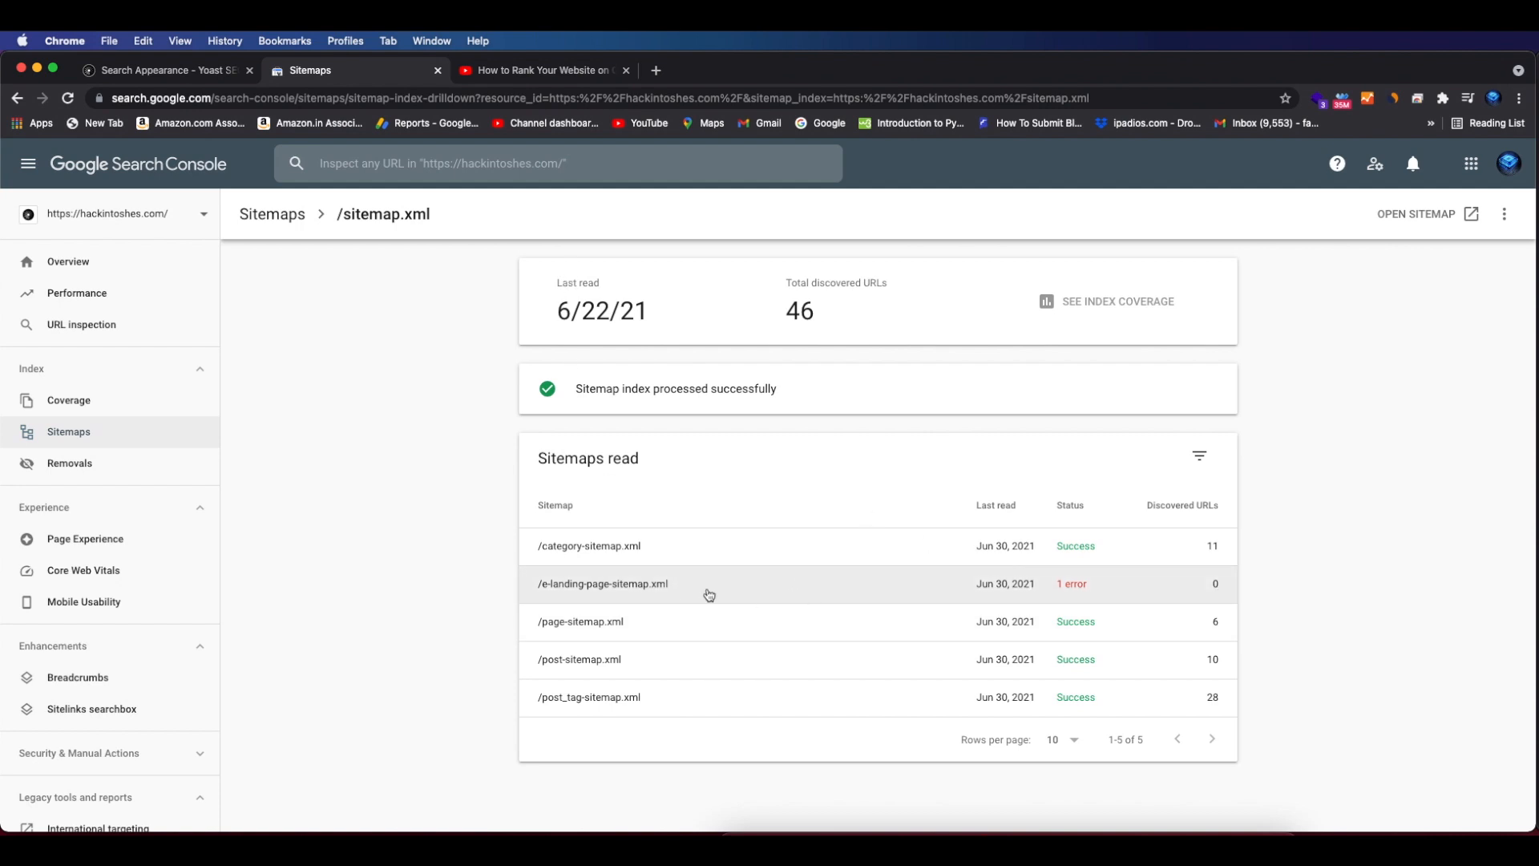
{"action": "left_click", "coordinate": [169, 71]}
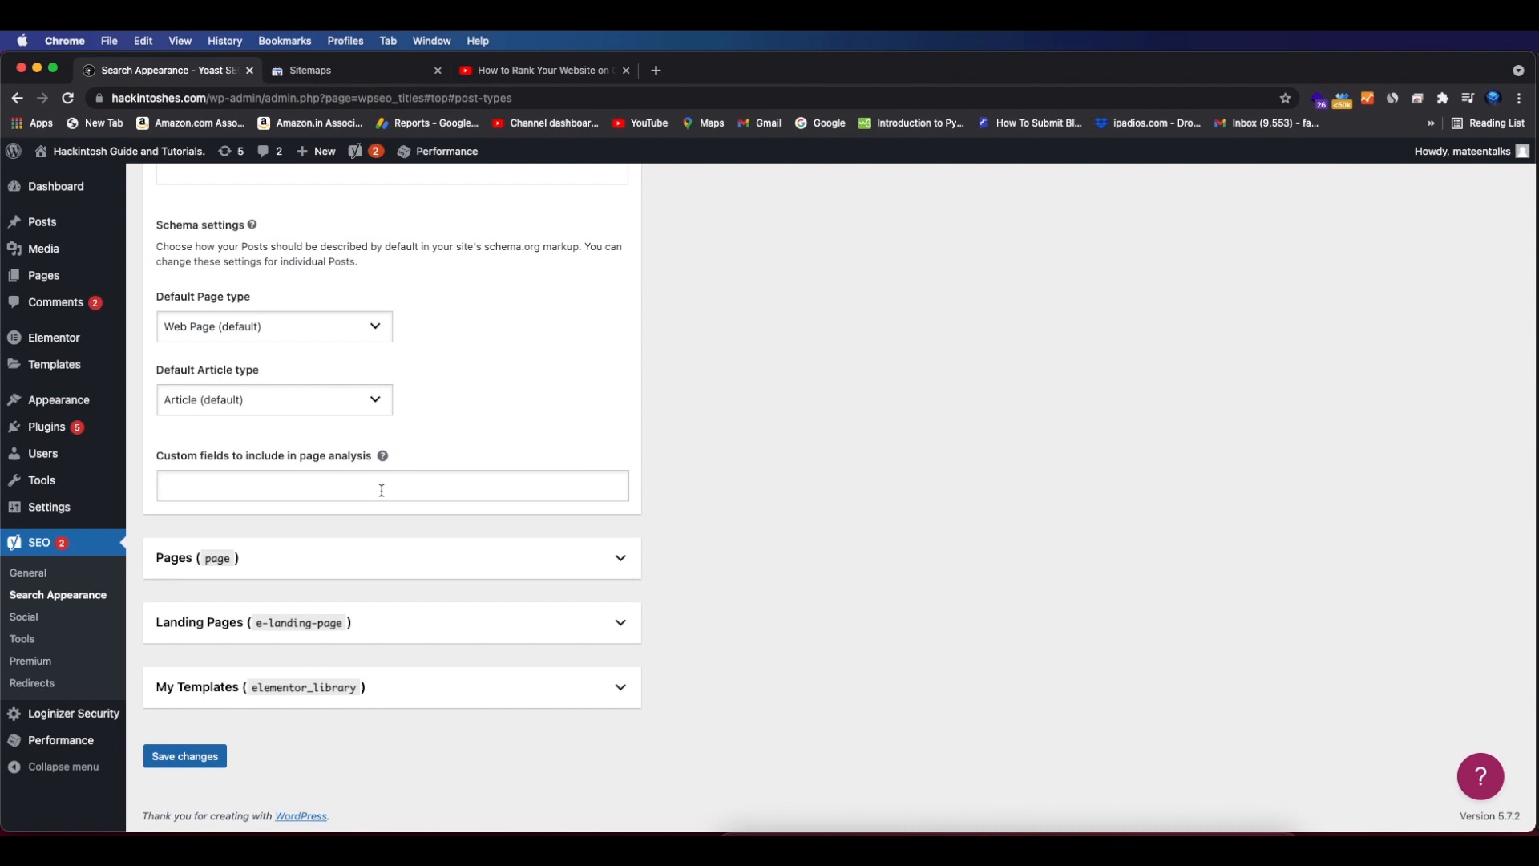
Set Landing Pages to not show in search results and hide their SEO settings
{"action": "left_click", "coordinate": [443, 623]}
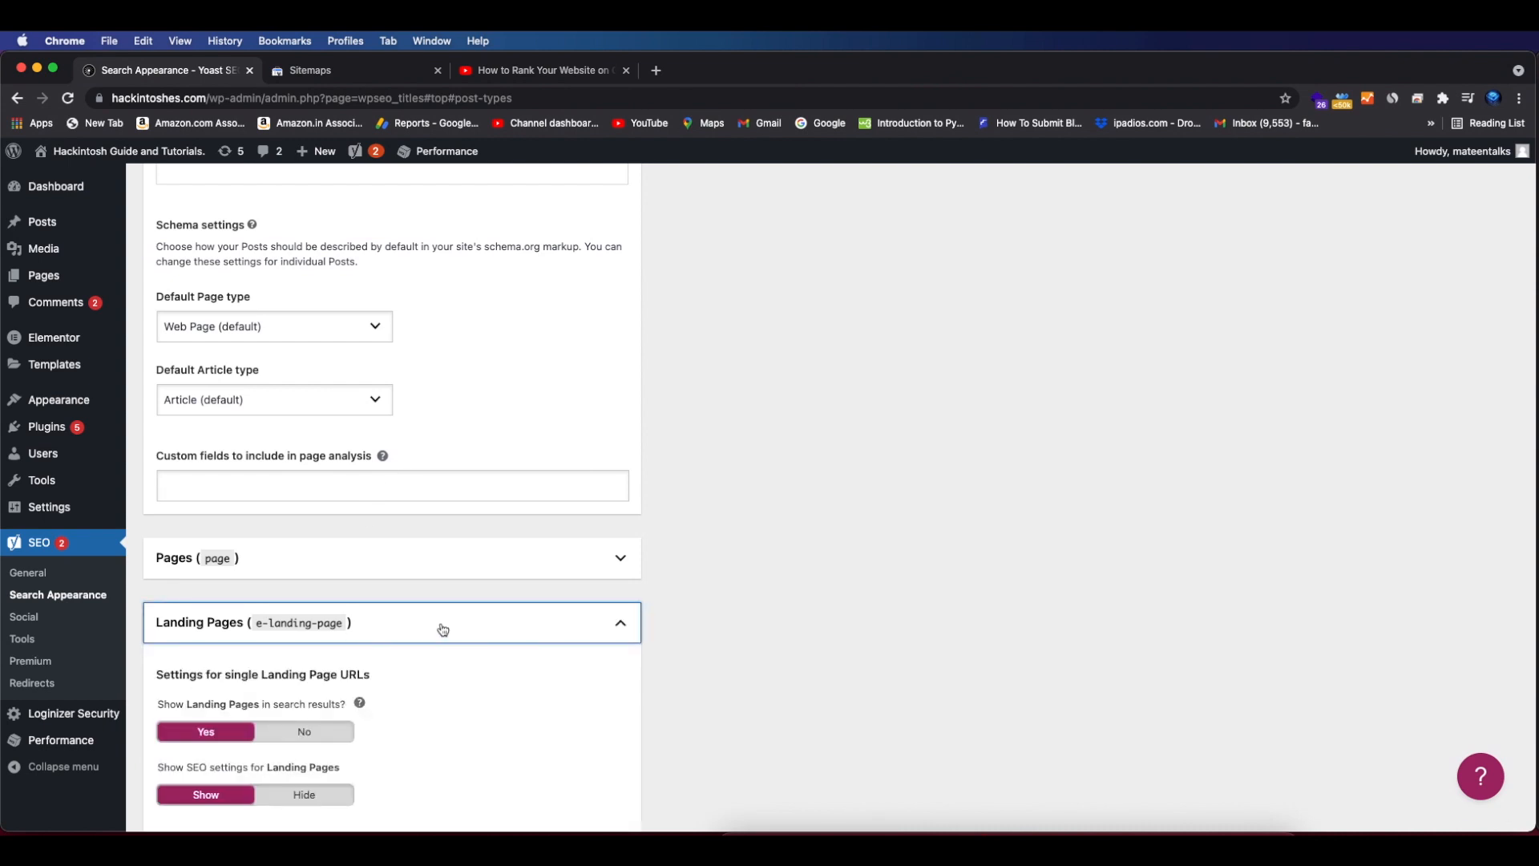
{"action": "scroll", "scroll_direction": "down", "scroll_amount": 3}
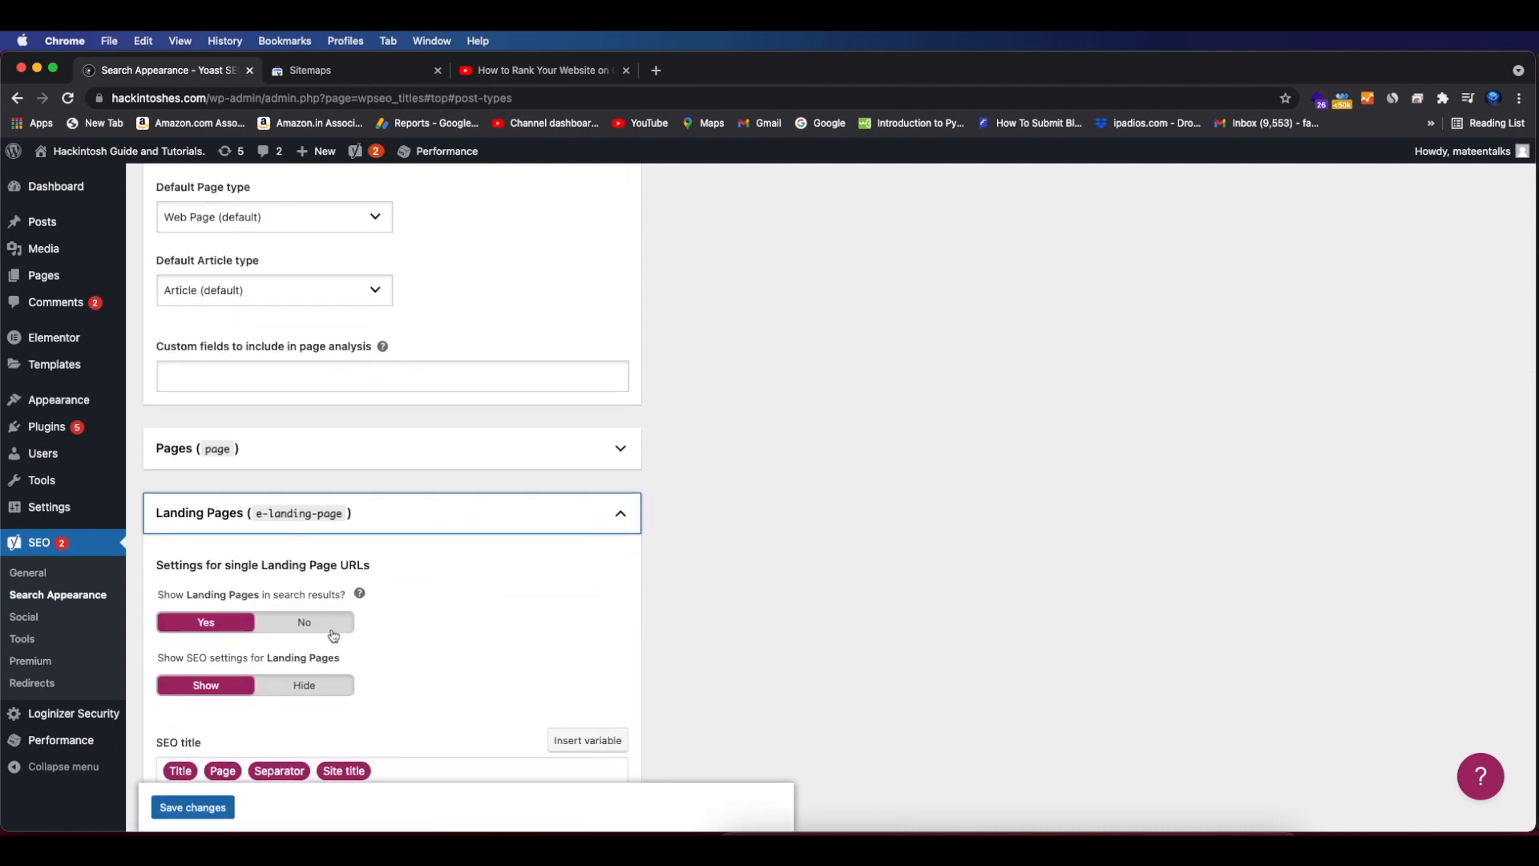
{"action": "left_click", "coordinate": [303, 622]}
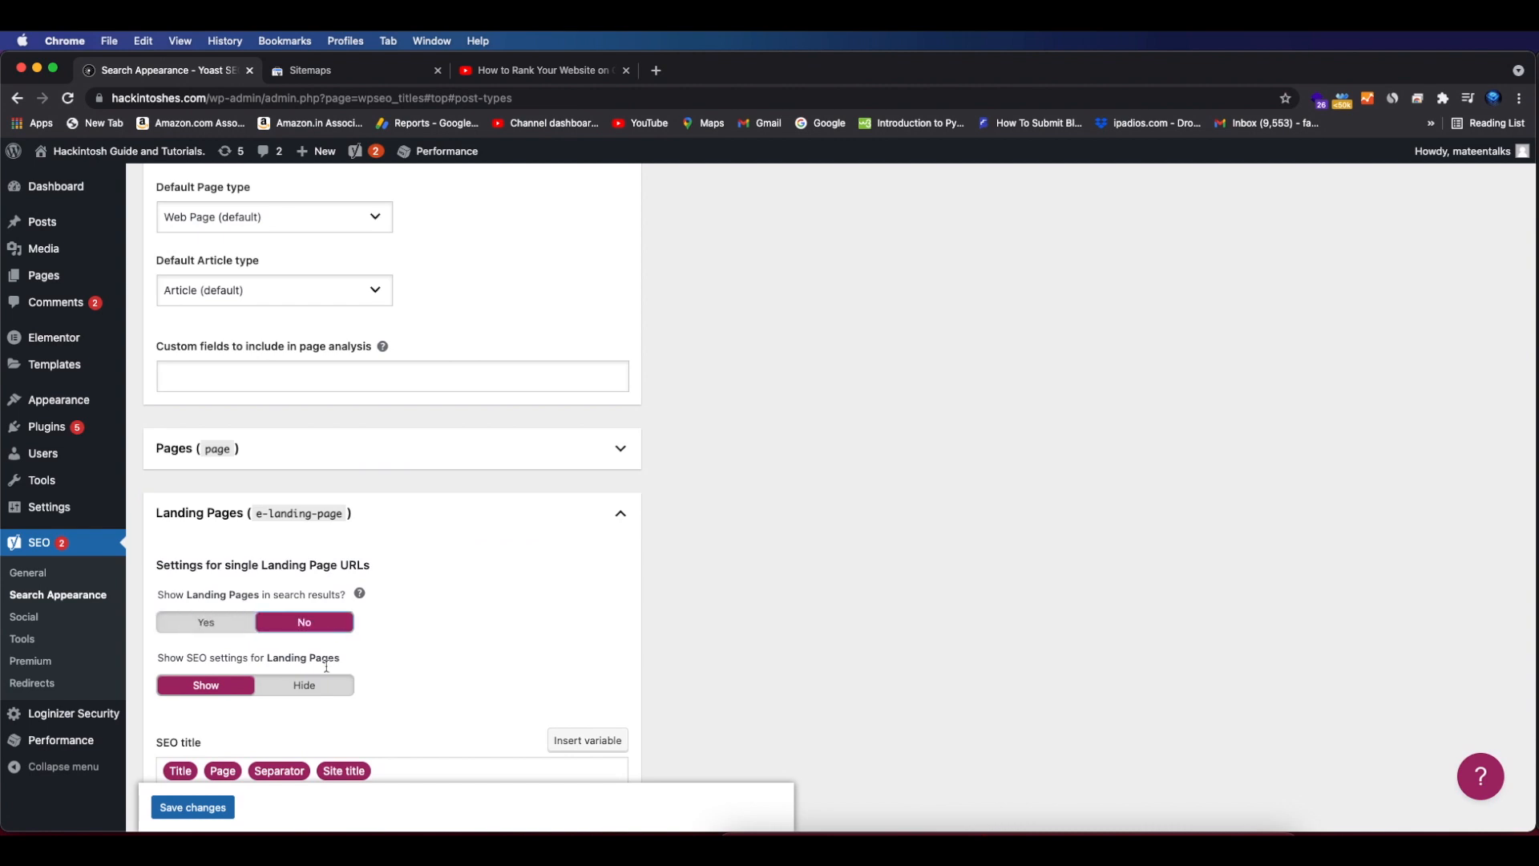
{"action": "left_click", "coordinate": [304, 685]}
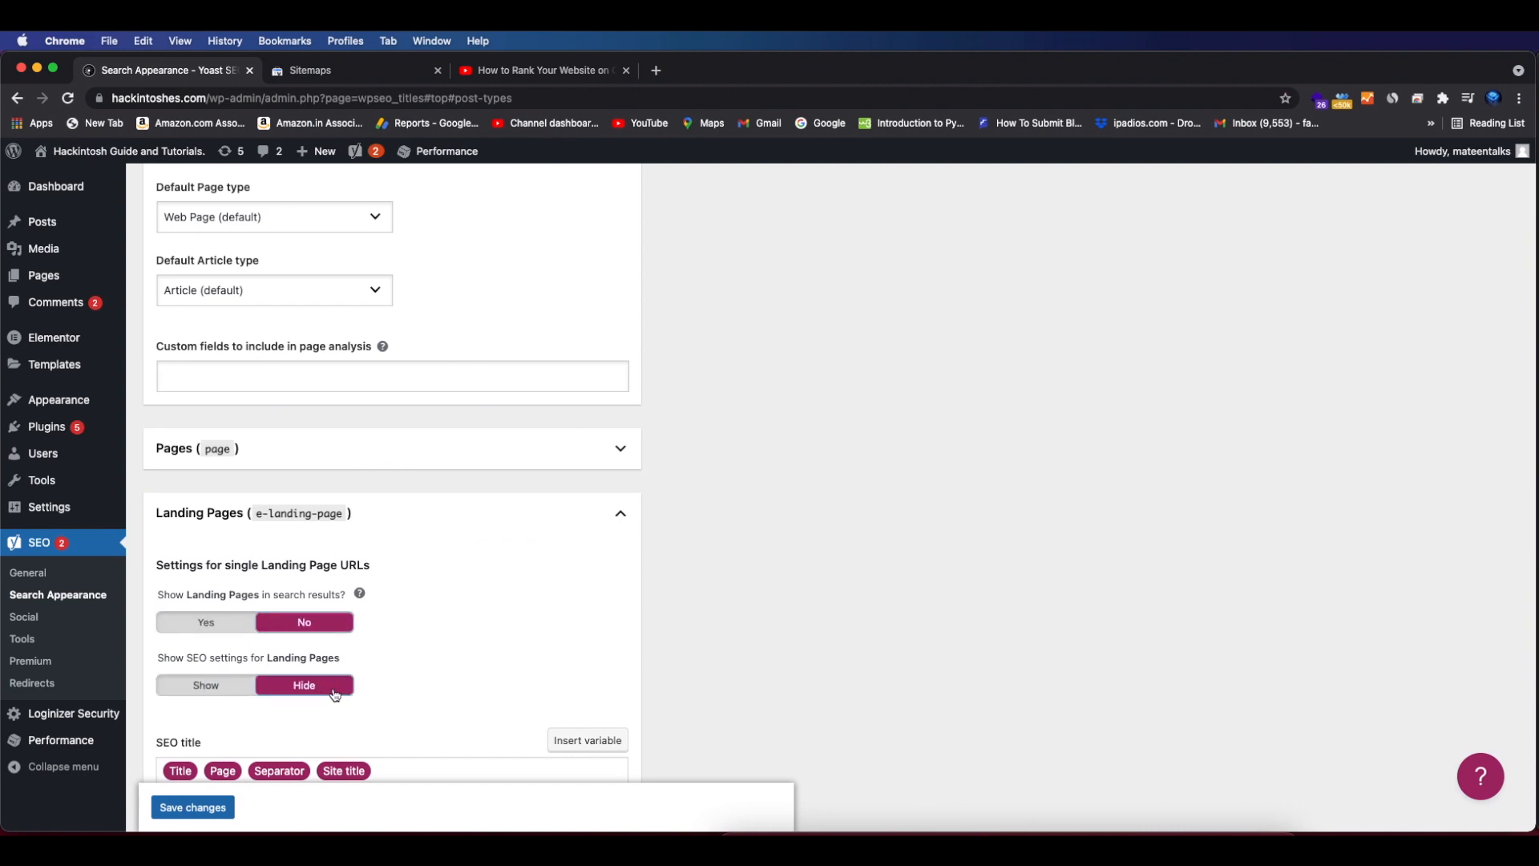
{"action": "mouse_move", "coordinate": [213, 669]}
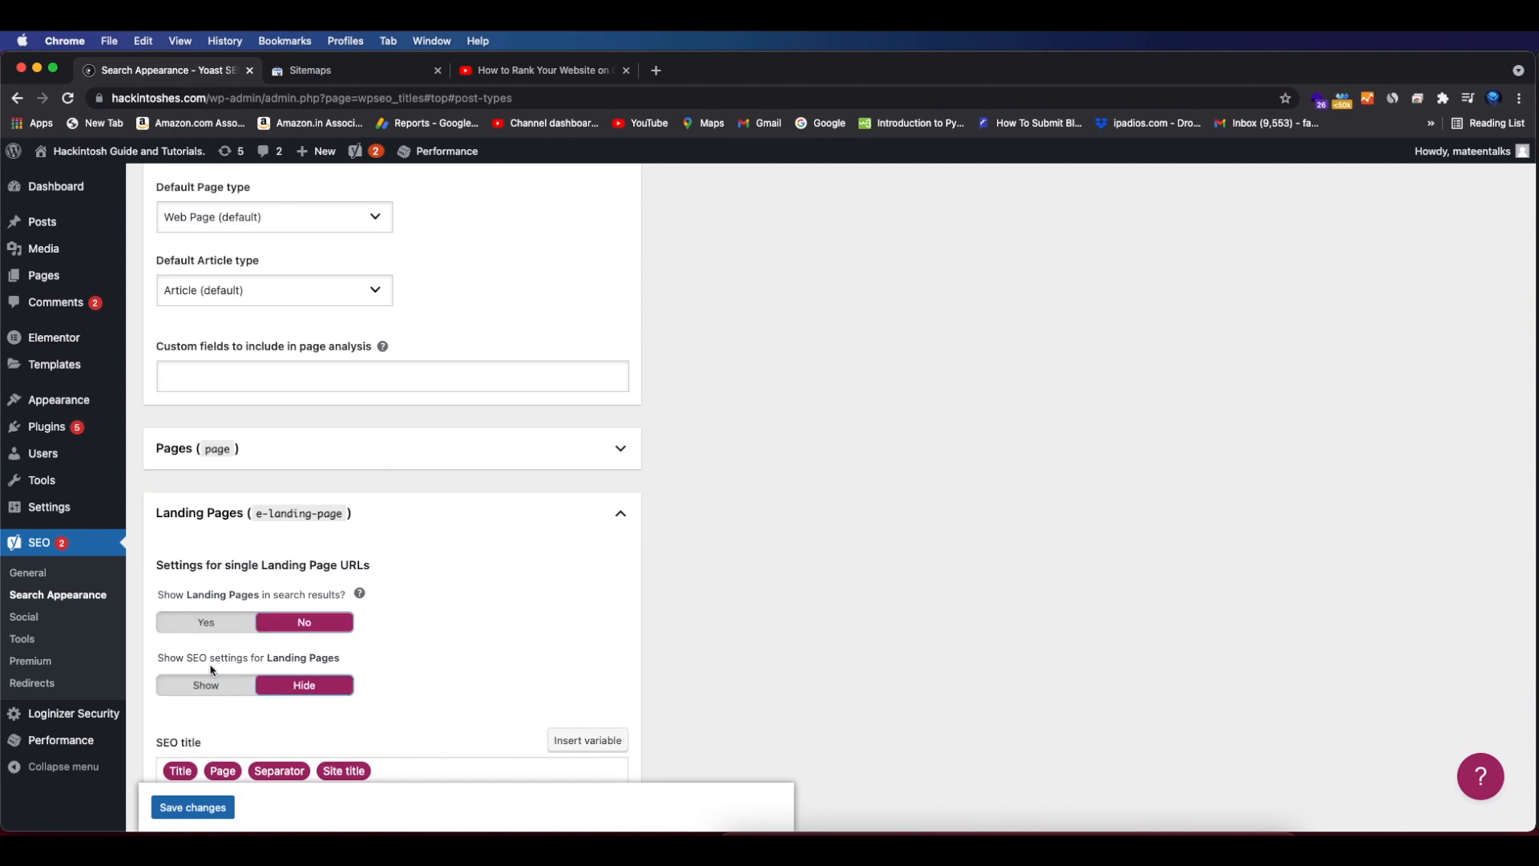
Save the Yoast search appearance changes and return to Search Console's sitemap report
{"action": "scroll", "scroll_direction": "down", "scroll_amount": 3}
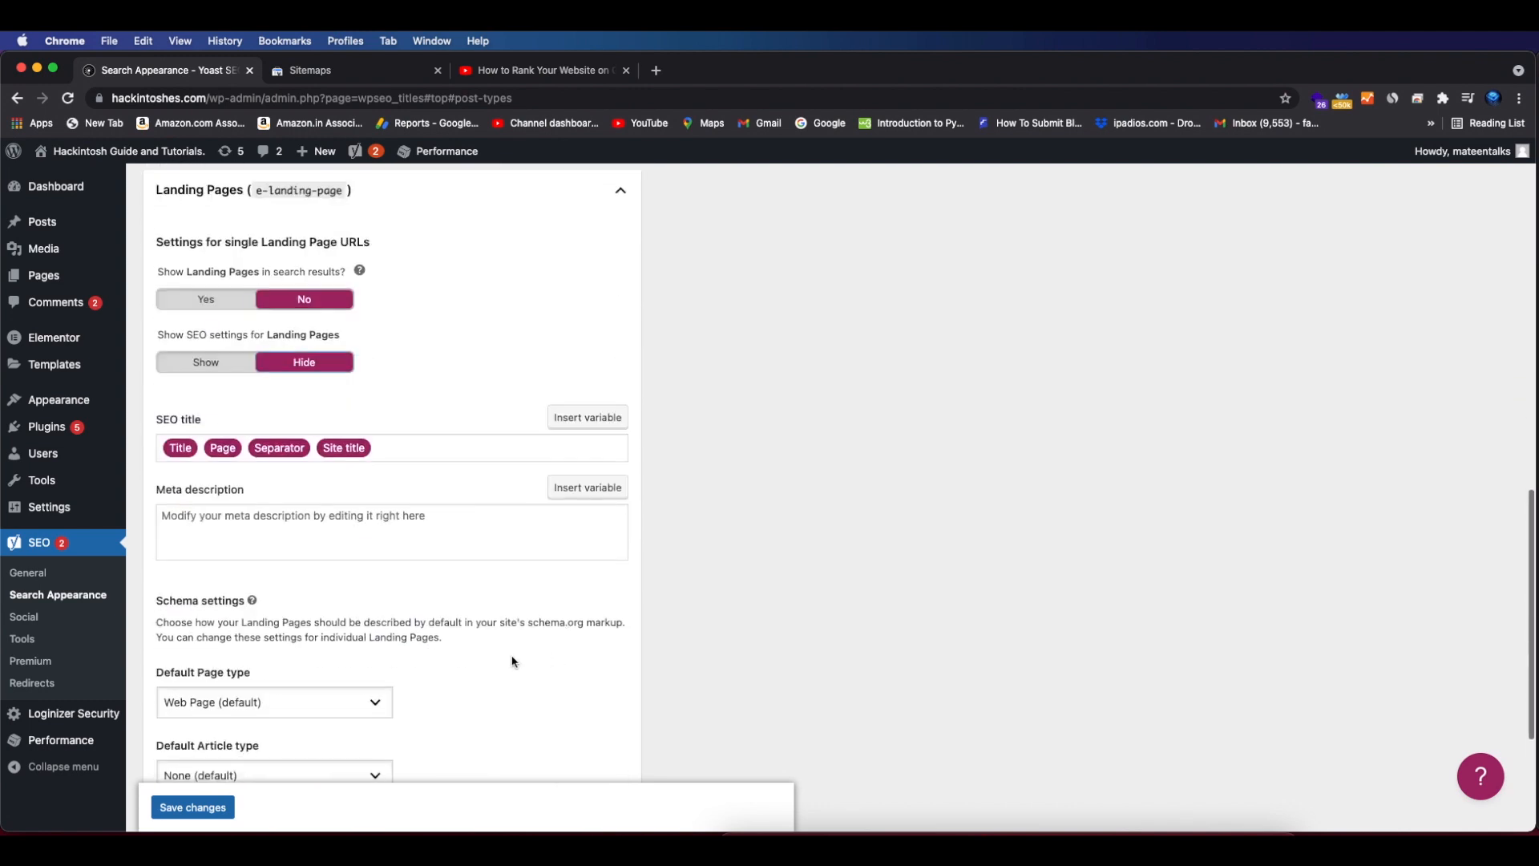
{"action": "left_click", "coordinate": [192, 807]}
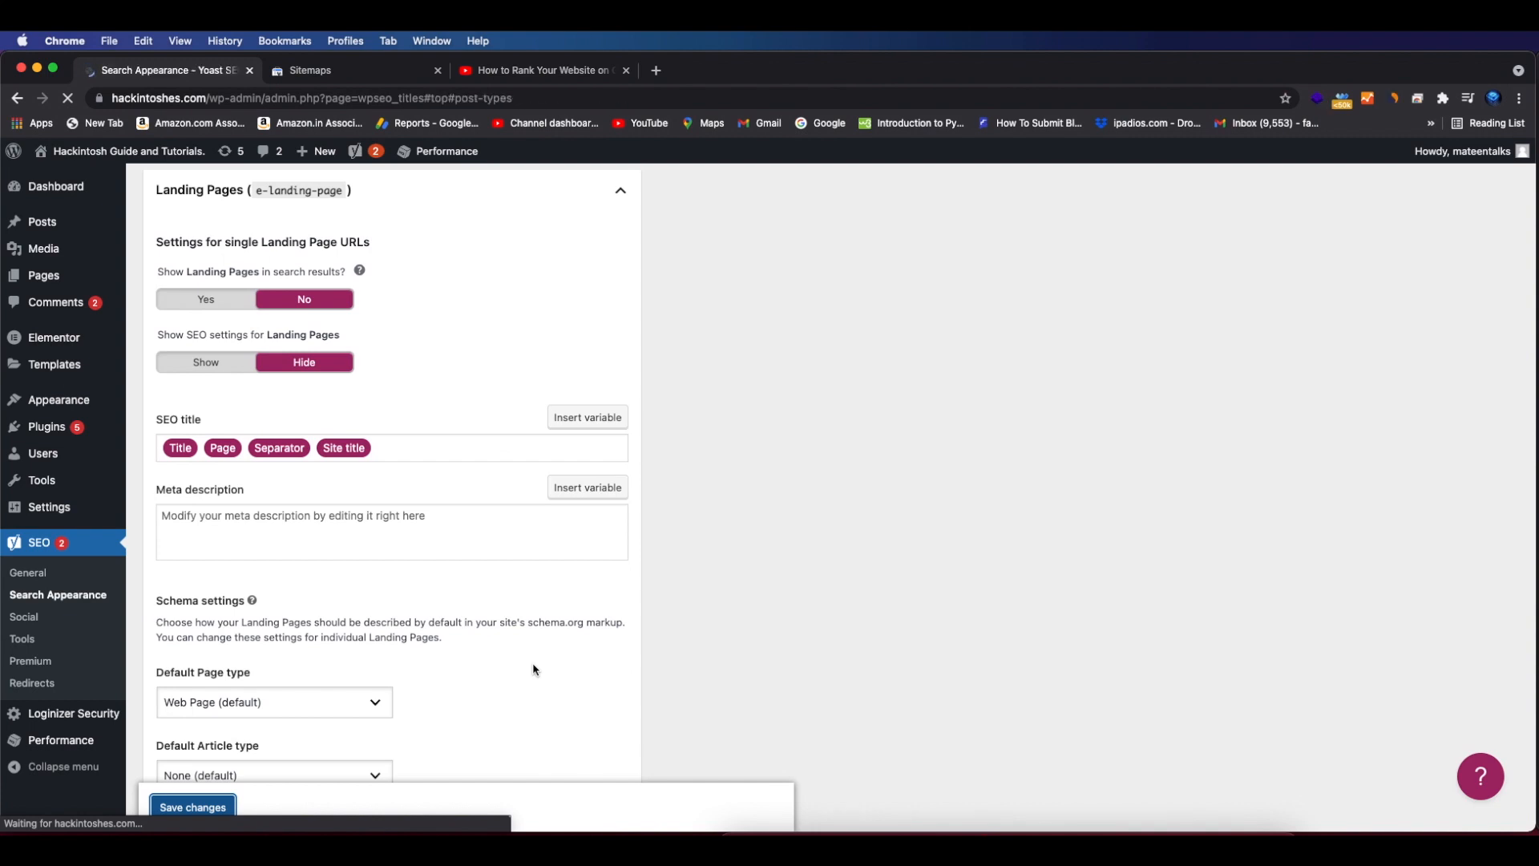
{"action": "left_click", "coordinate": [193, 807]}
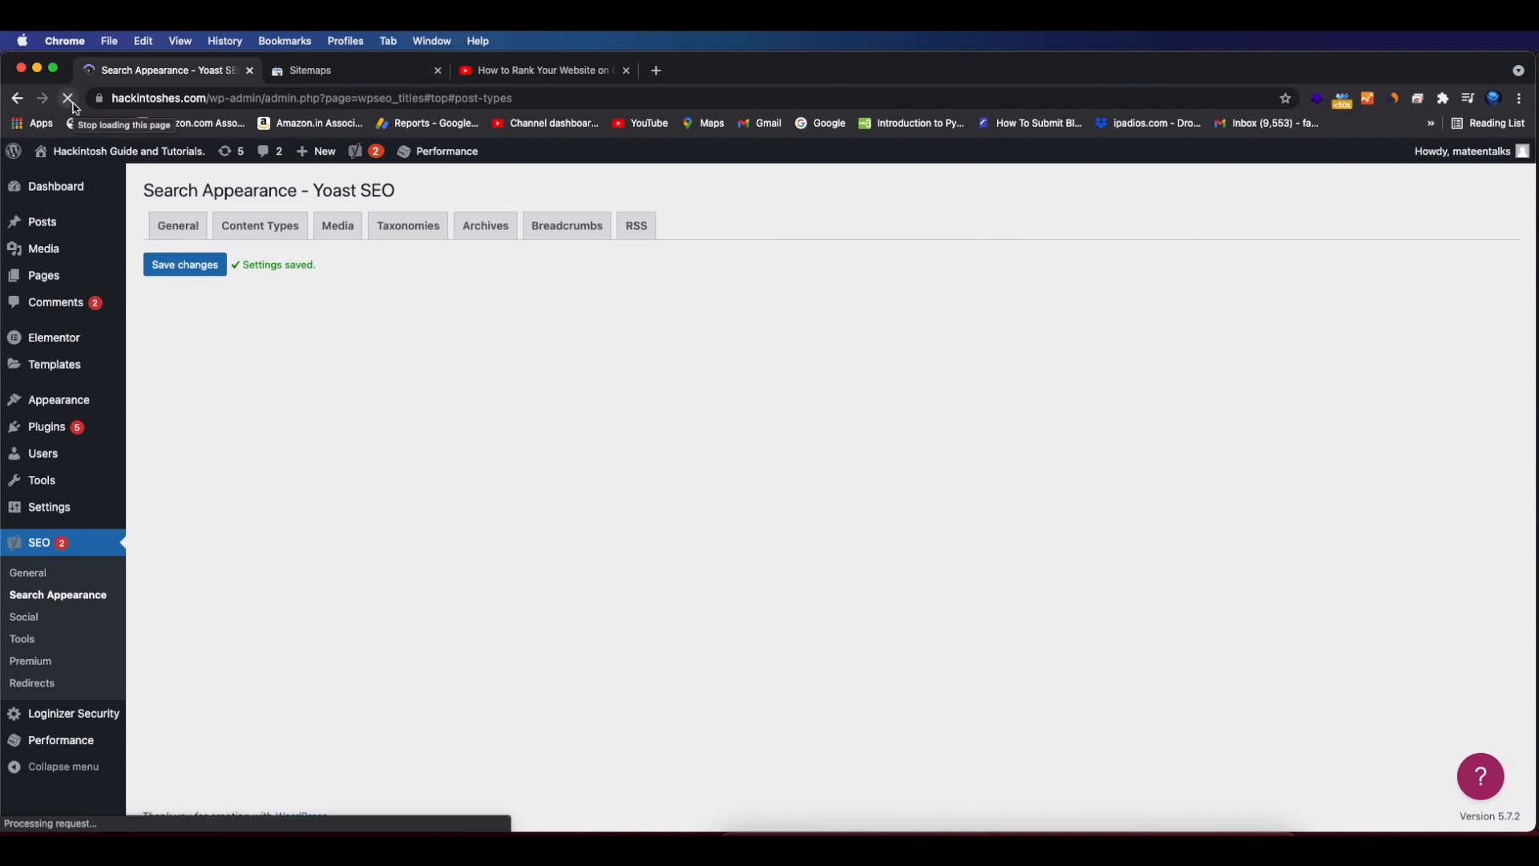
{"action": "left_click", "coordinate": [259, 225]}
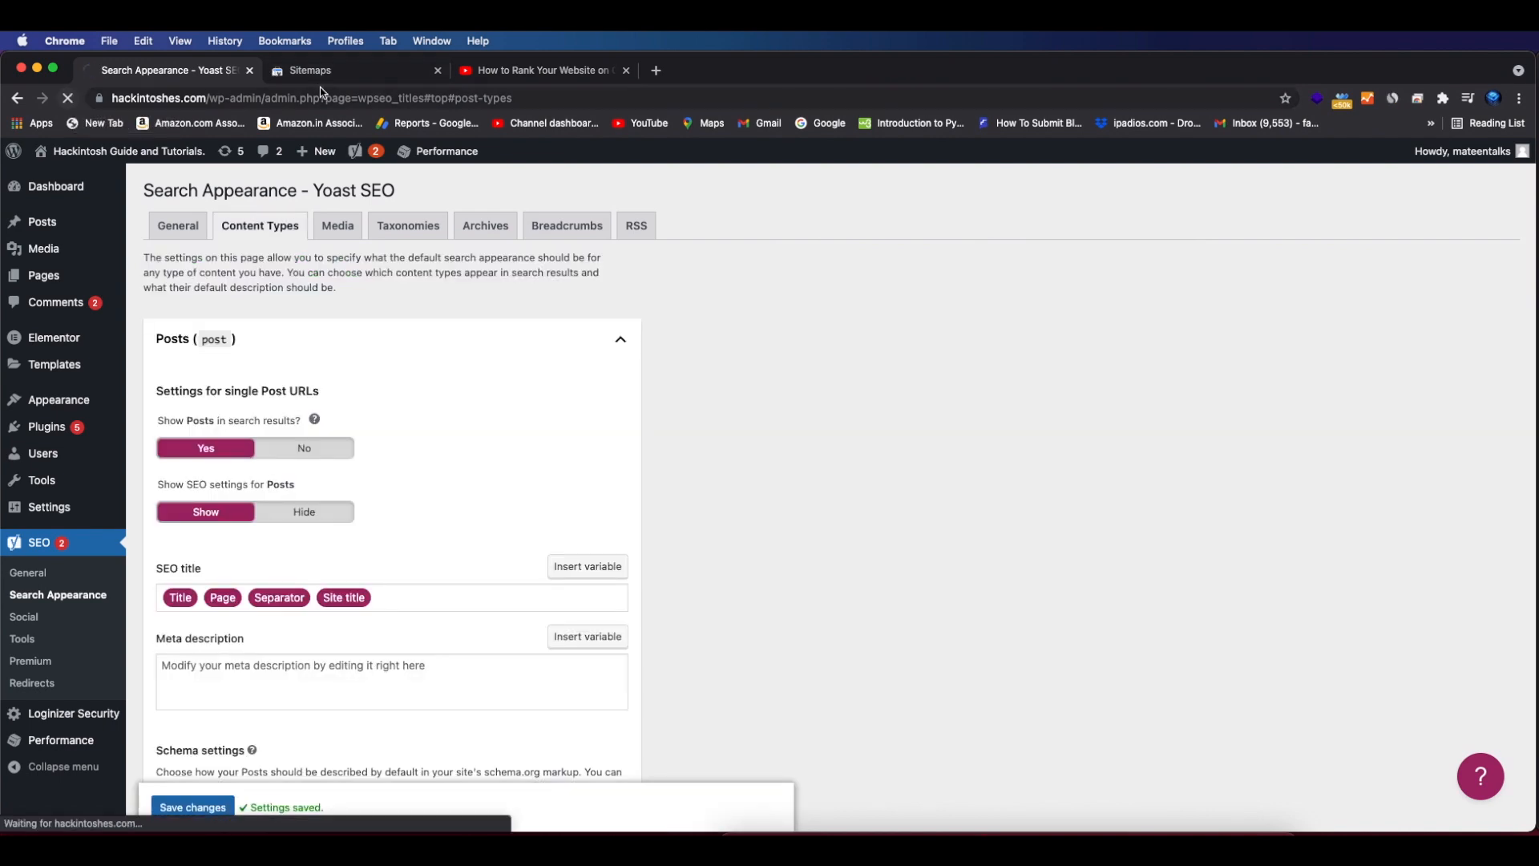
{"action": "left_click", "coordinate": [310, 70]}
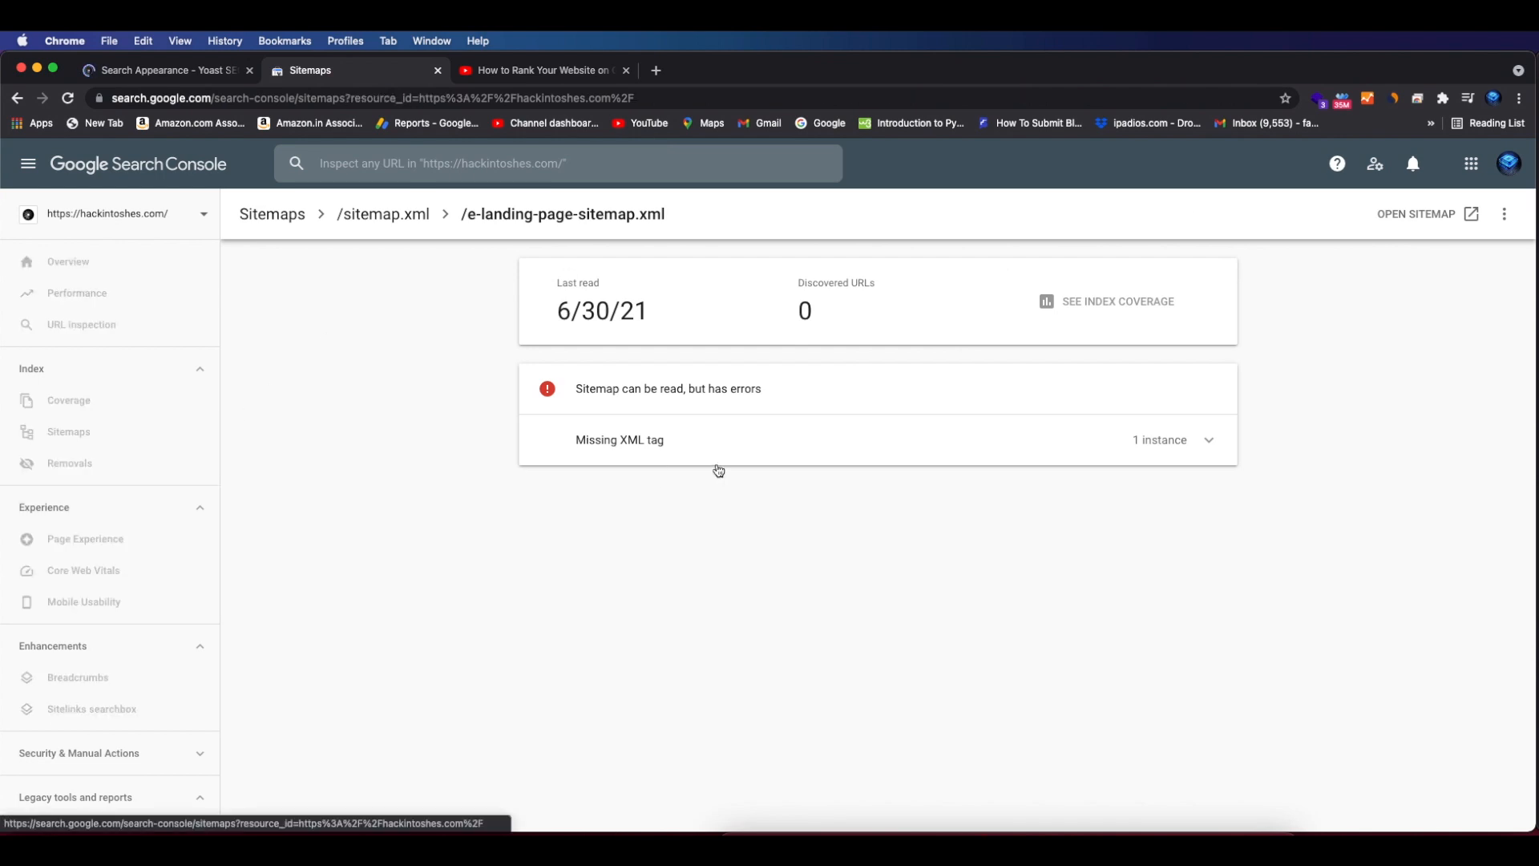
Reopen the /sitemap.xml details from Submitted sitemaps and bring up its removal prompt
{"action": "left_click", "coordinate": [271, 214]}
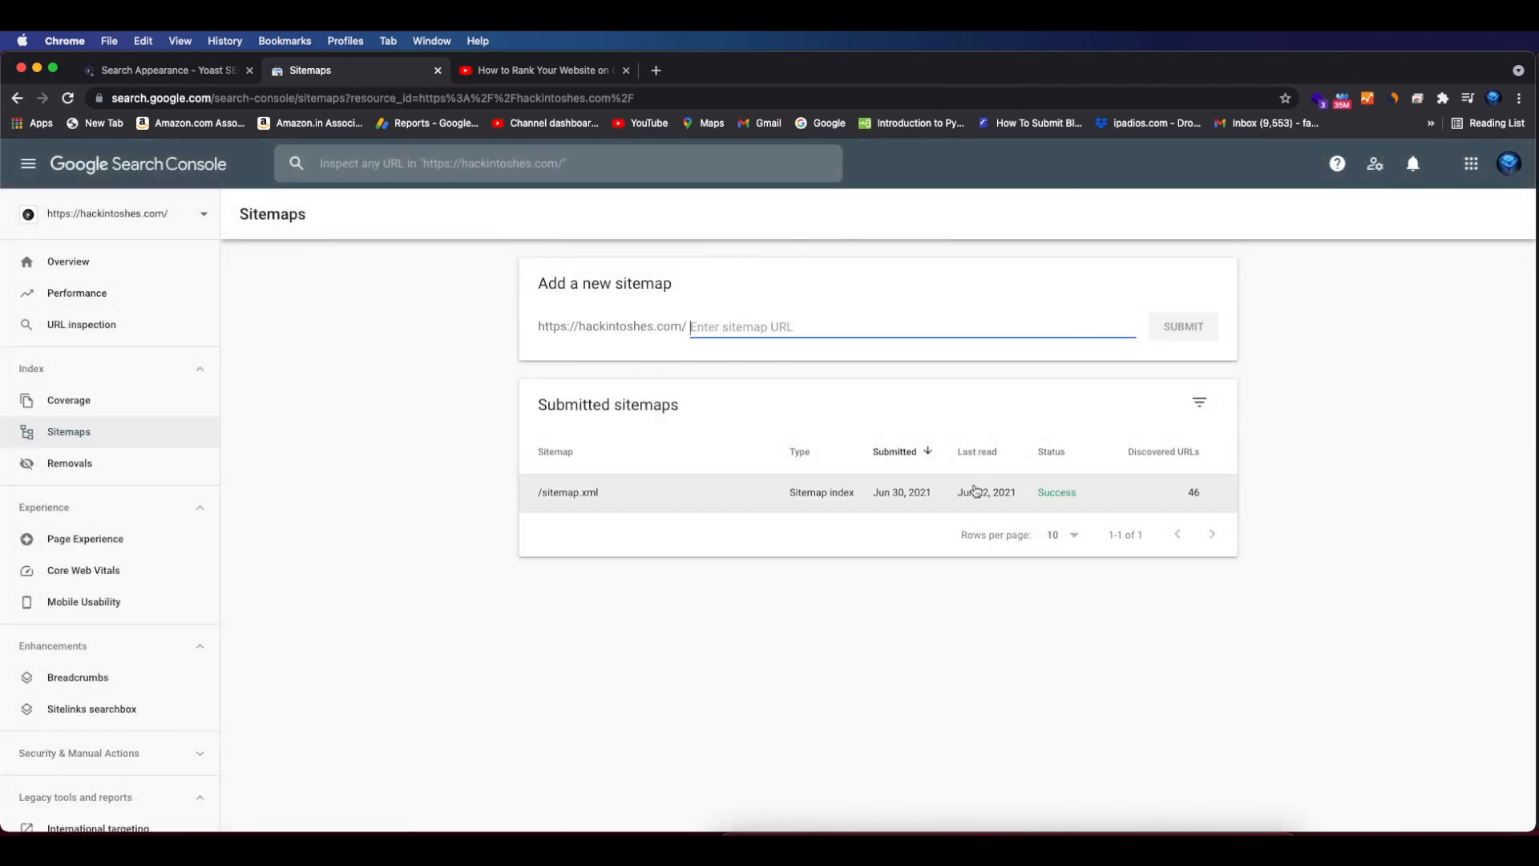
{"action": "left_click", "coordinate": [569, 492]}
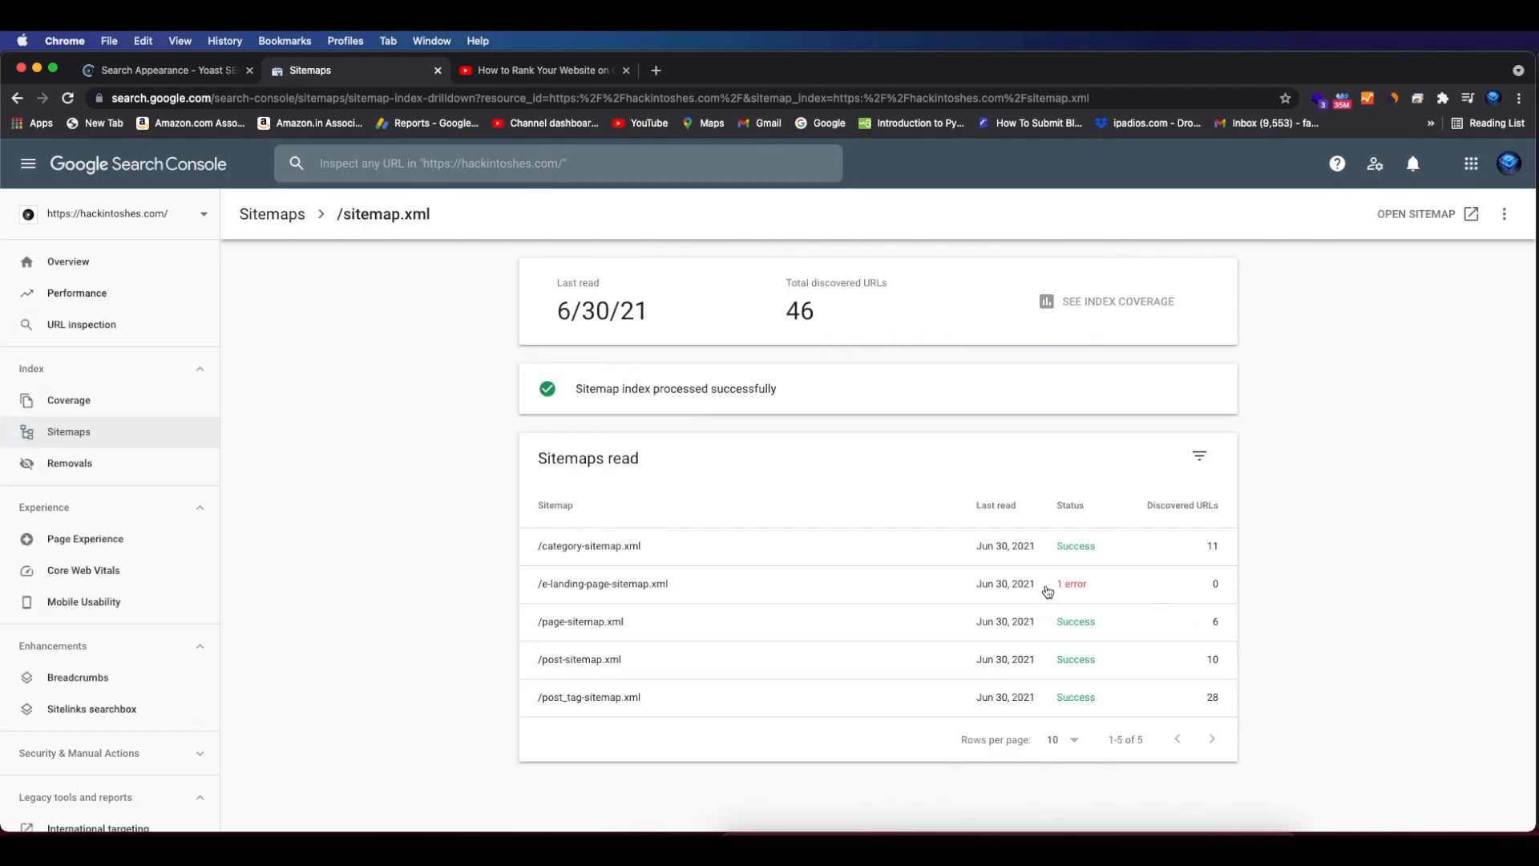
{"action": "left_click", "coordinate": [600, 584]}
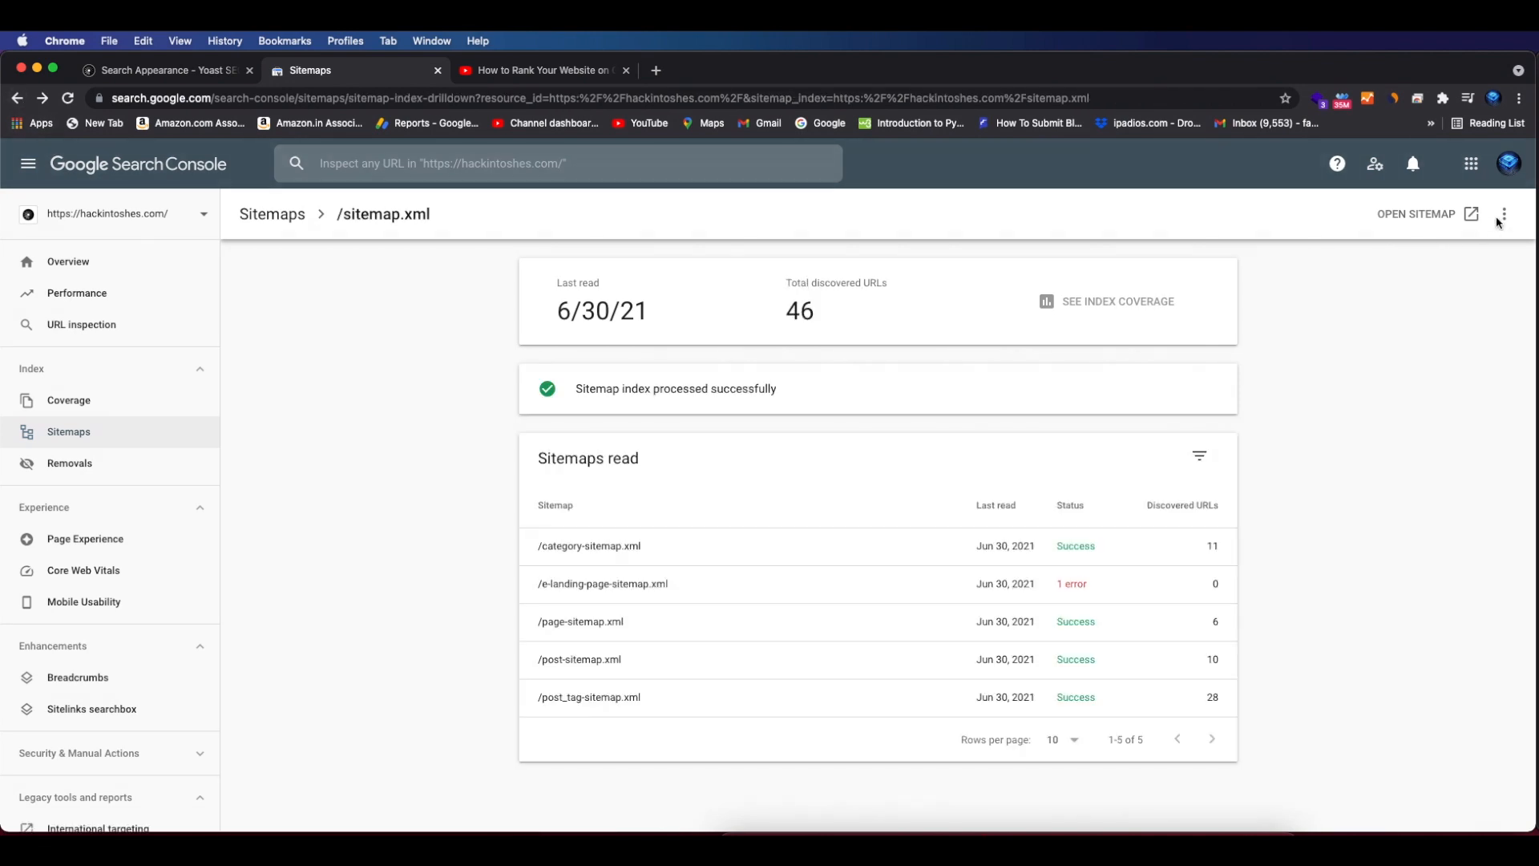
{"action": "left_click", "coordinate": [1506, 214]}
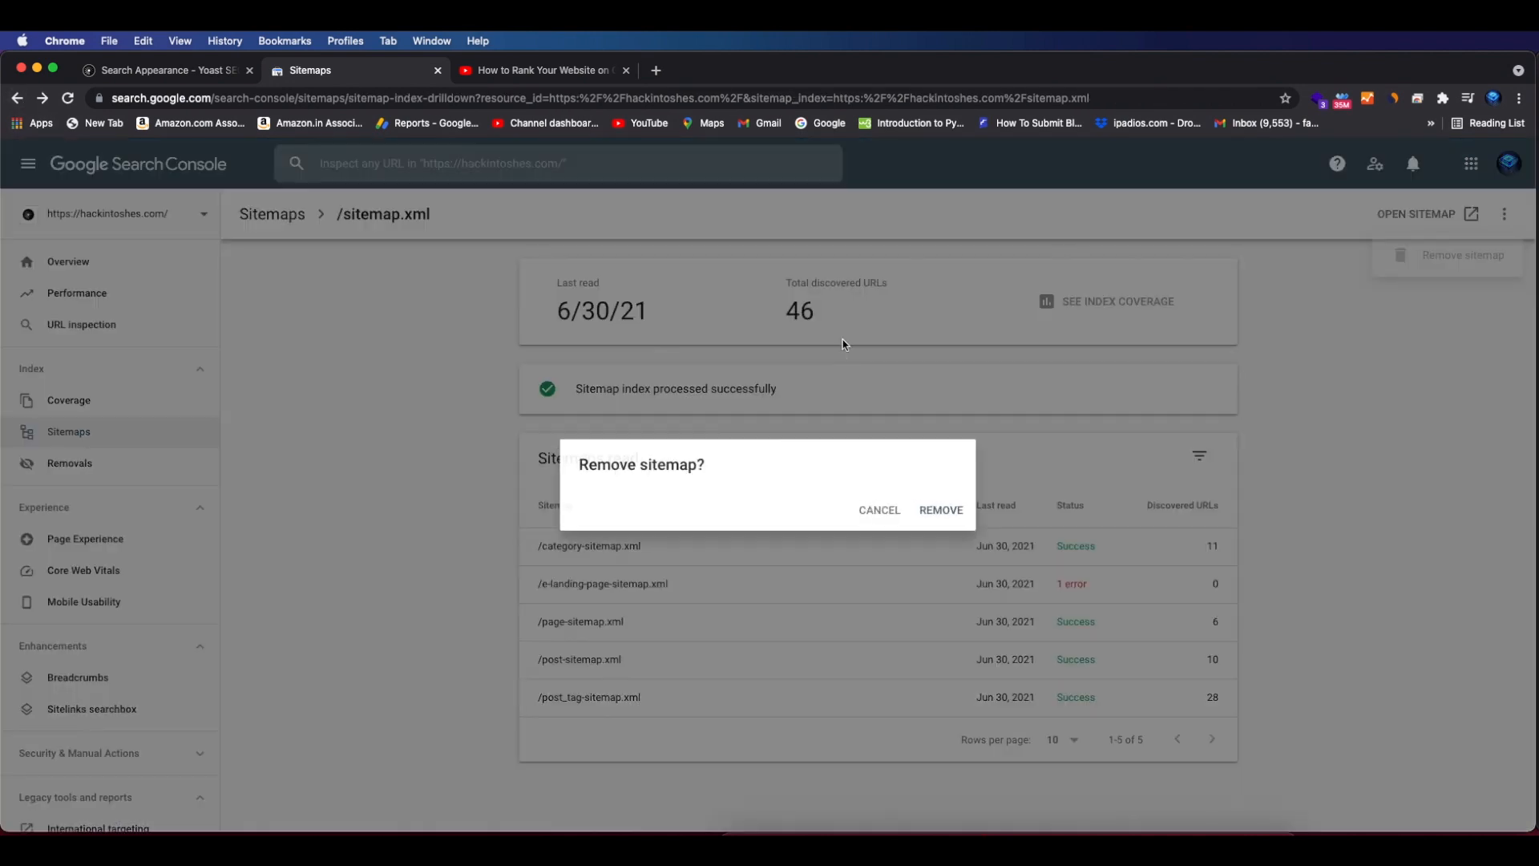
Confirm removing the /sitemap.xml submission
{"action": "left_click", "coordinate": [941, 510]}
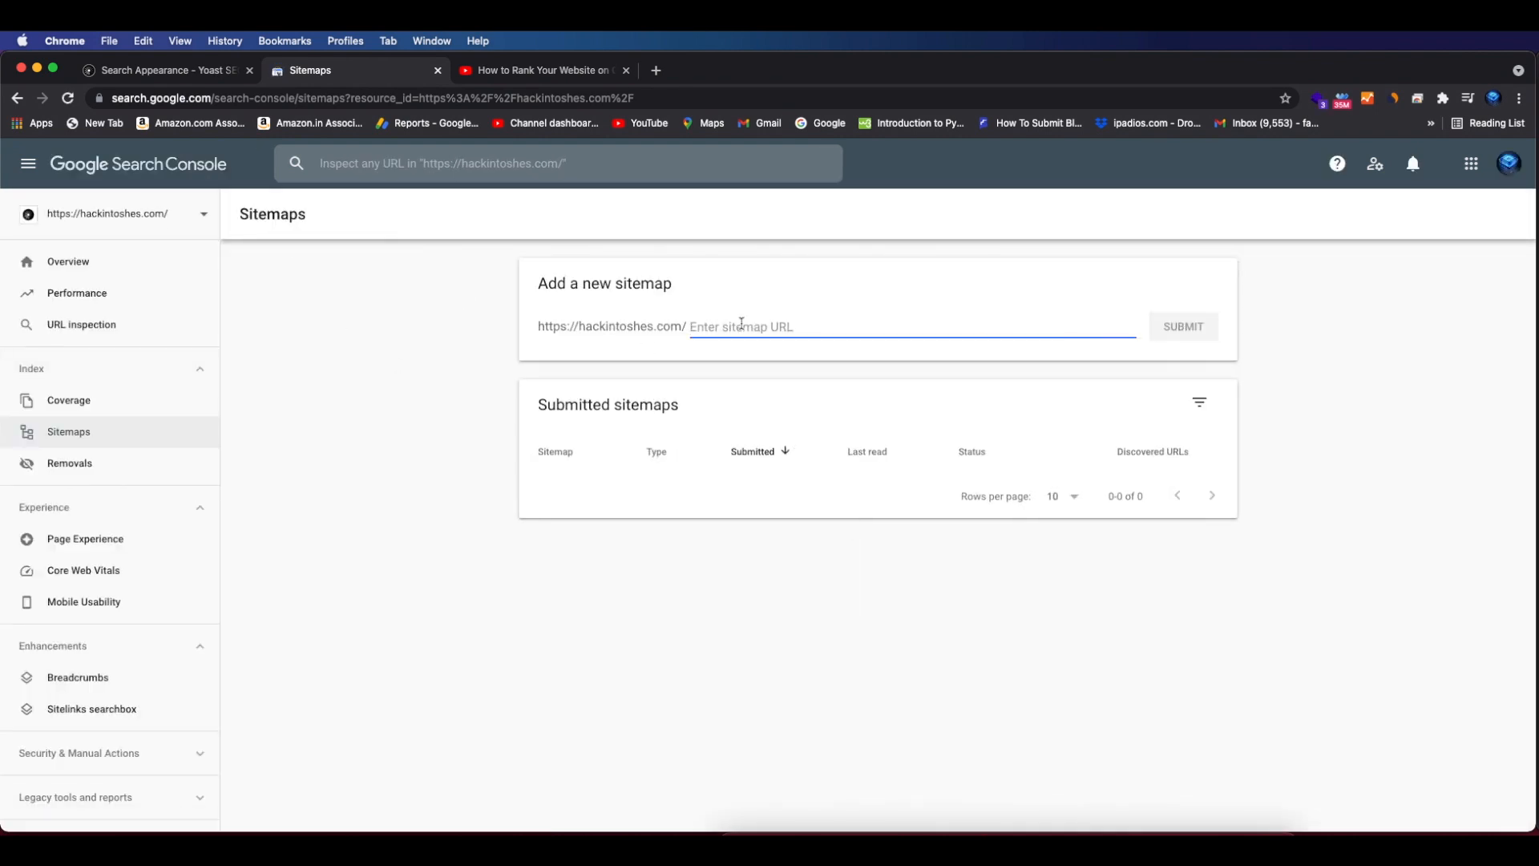
Resubmit 'sitemap.xml' and dismiss the successful submission confirmation
{"action": "type", "text": "sitem"}
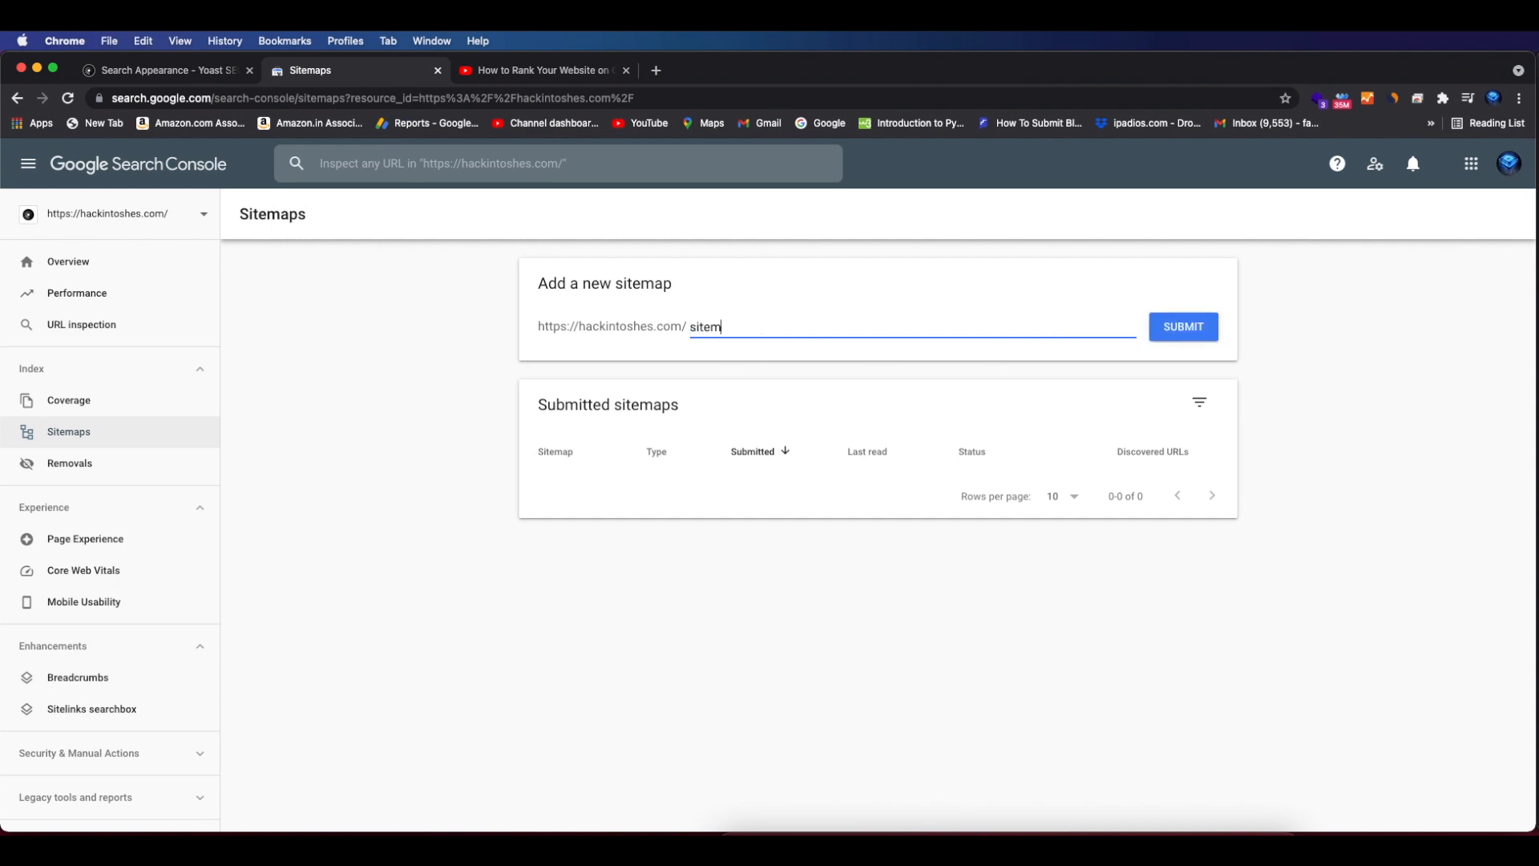
{"action": "type", "text": "ap.xml"}
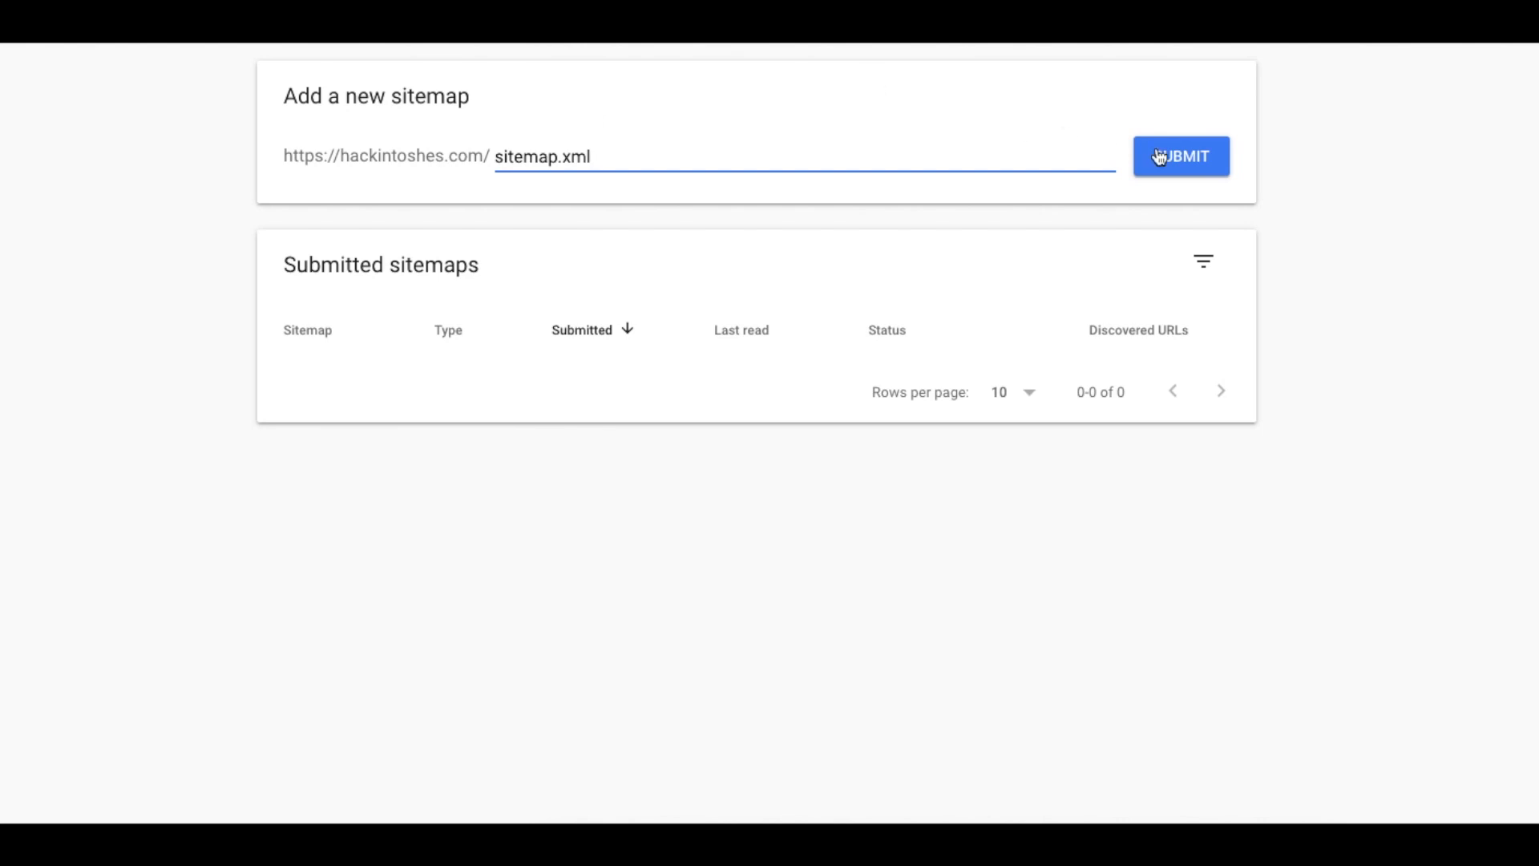
{"action": "left_click", "coordinate": [1181, 156]}
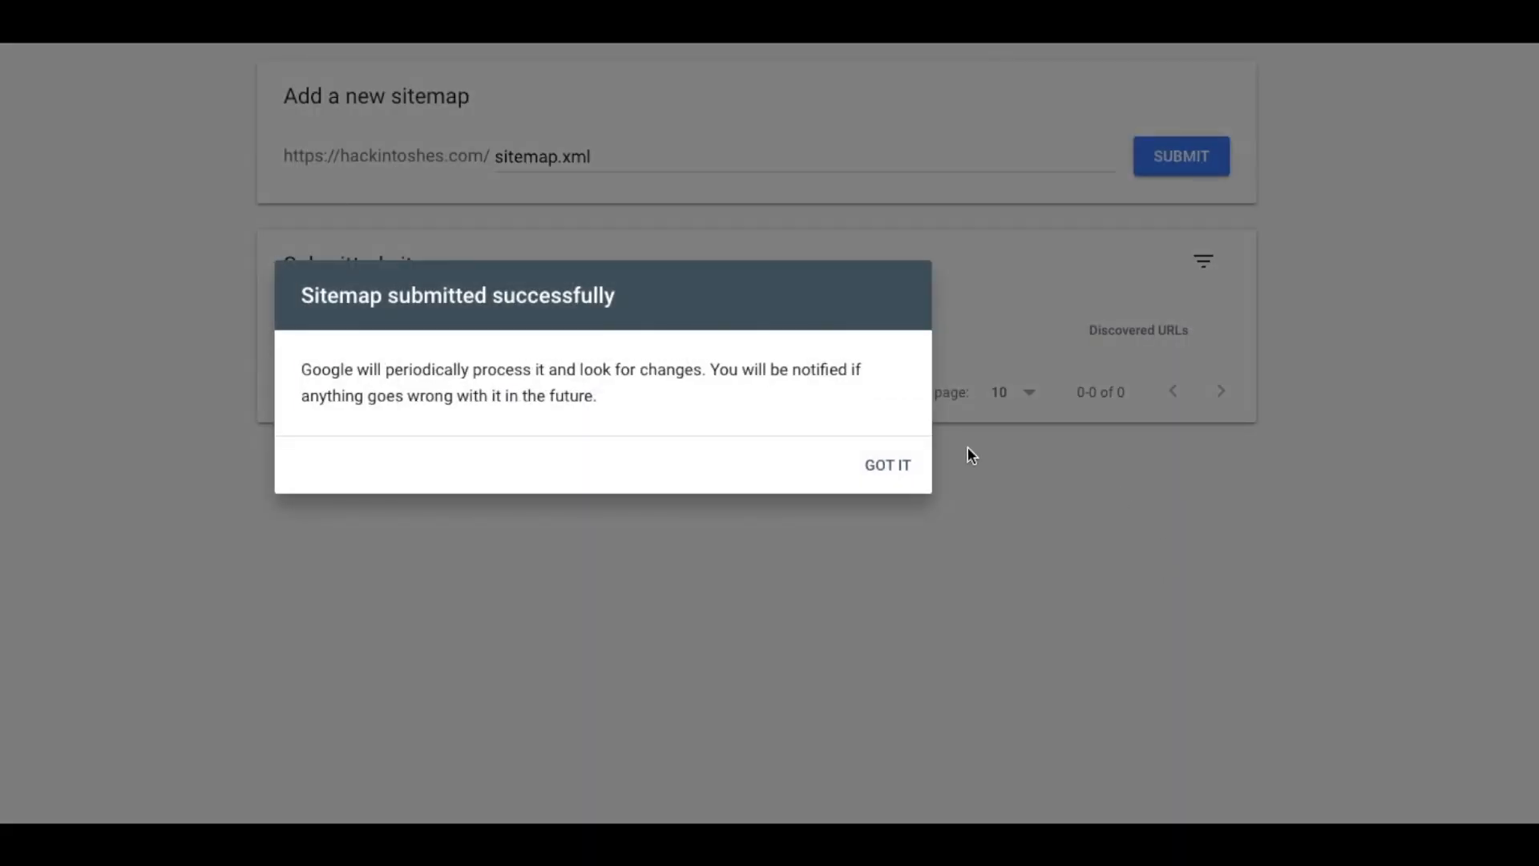
{"action": "left_click", "coordinate": [887, 465]}
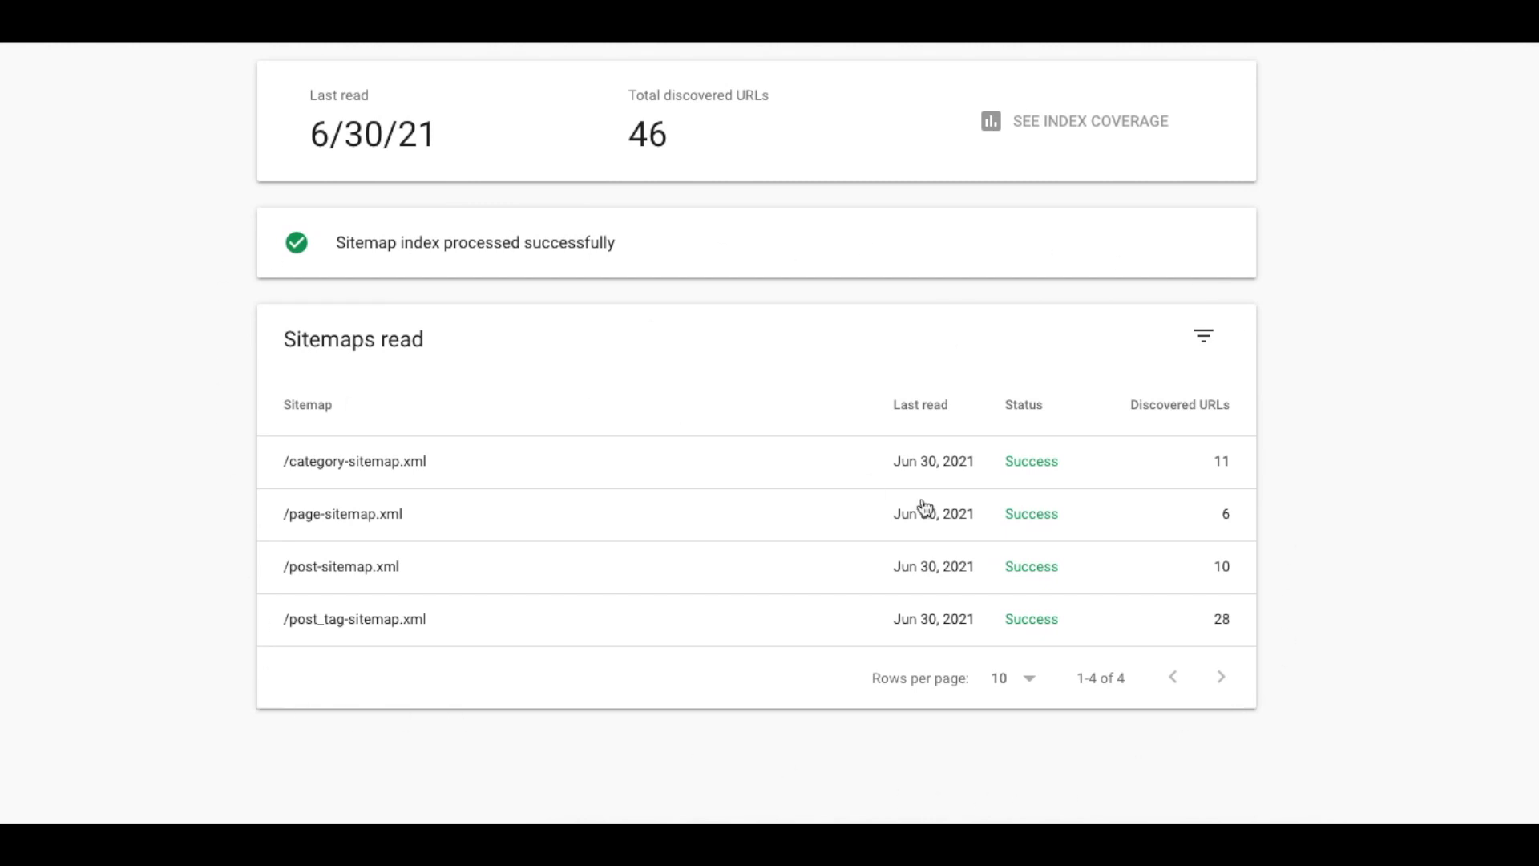
{"action": "mouse_move", "coordinate": [1228, 464]}
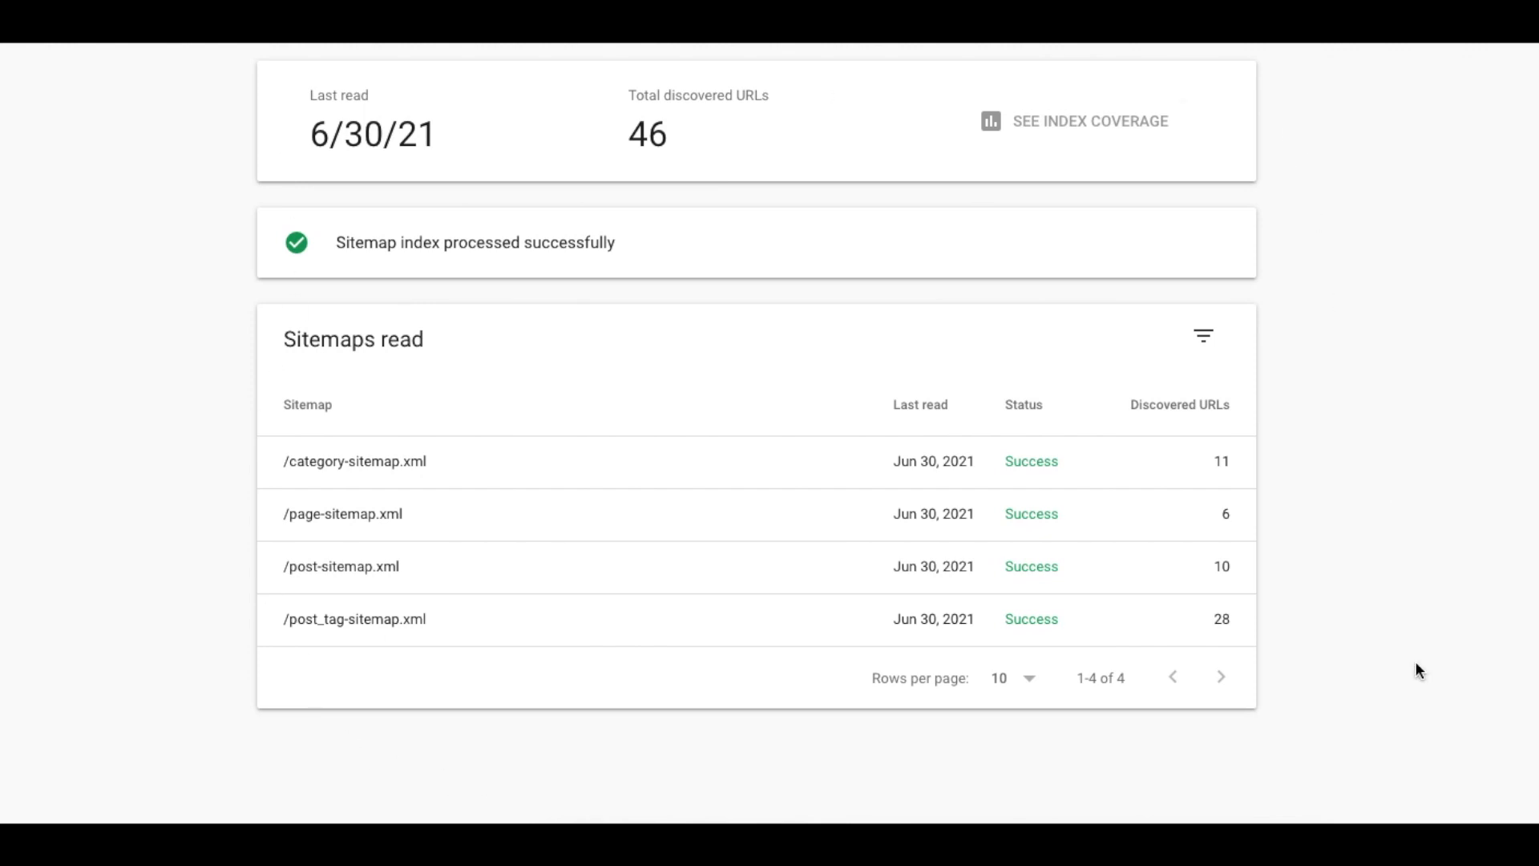
{"action": "mouse_move", "coordinate": [1285, 491]}
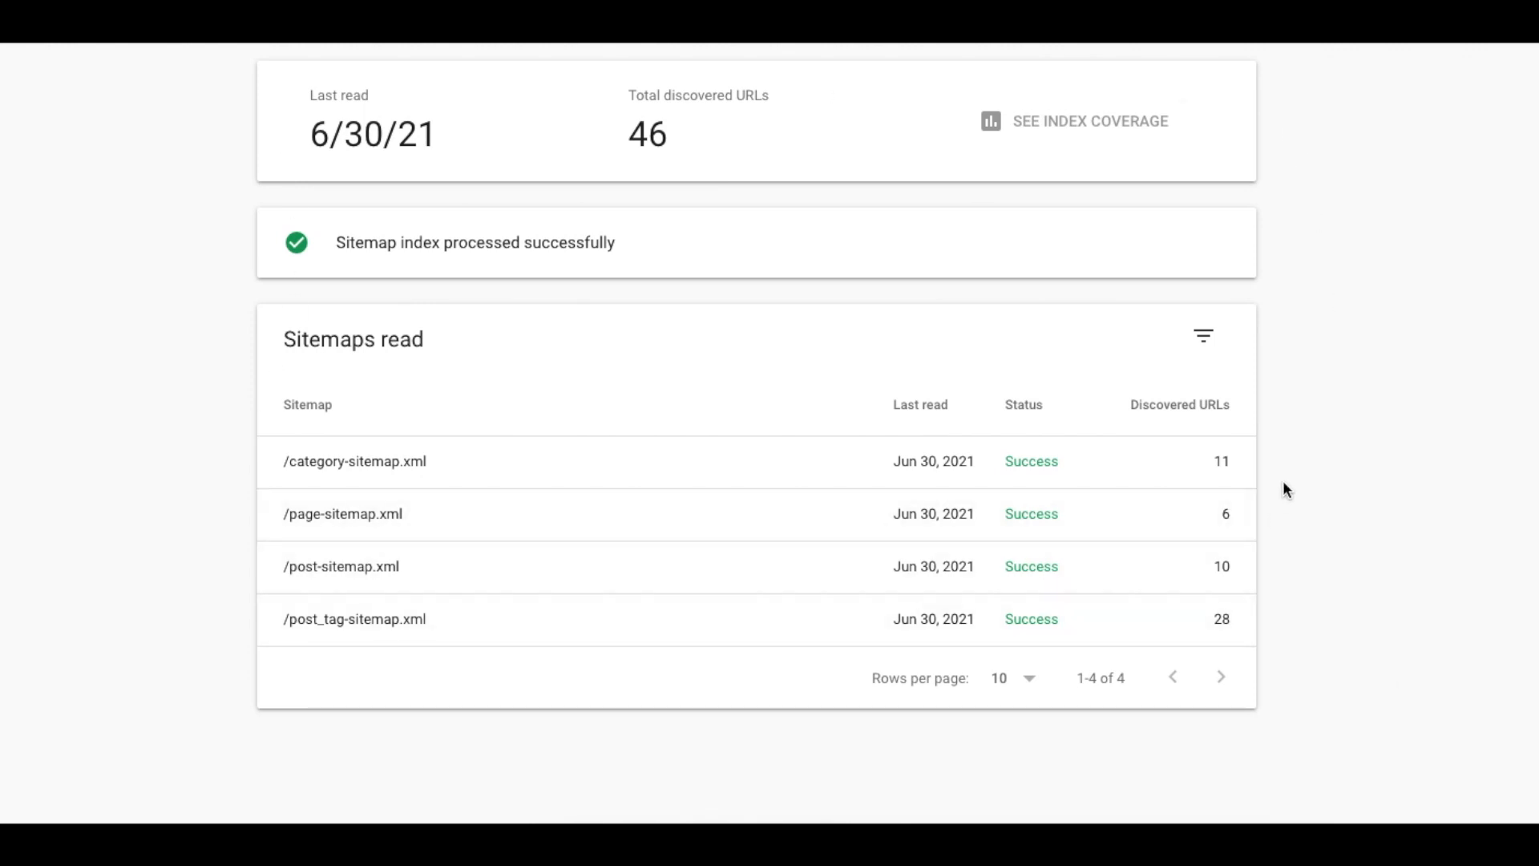
{"action": "mouse_move", "coordinate": [613, 767]}
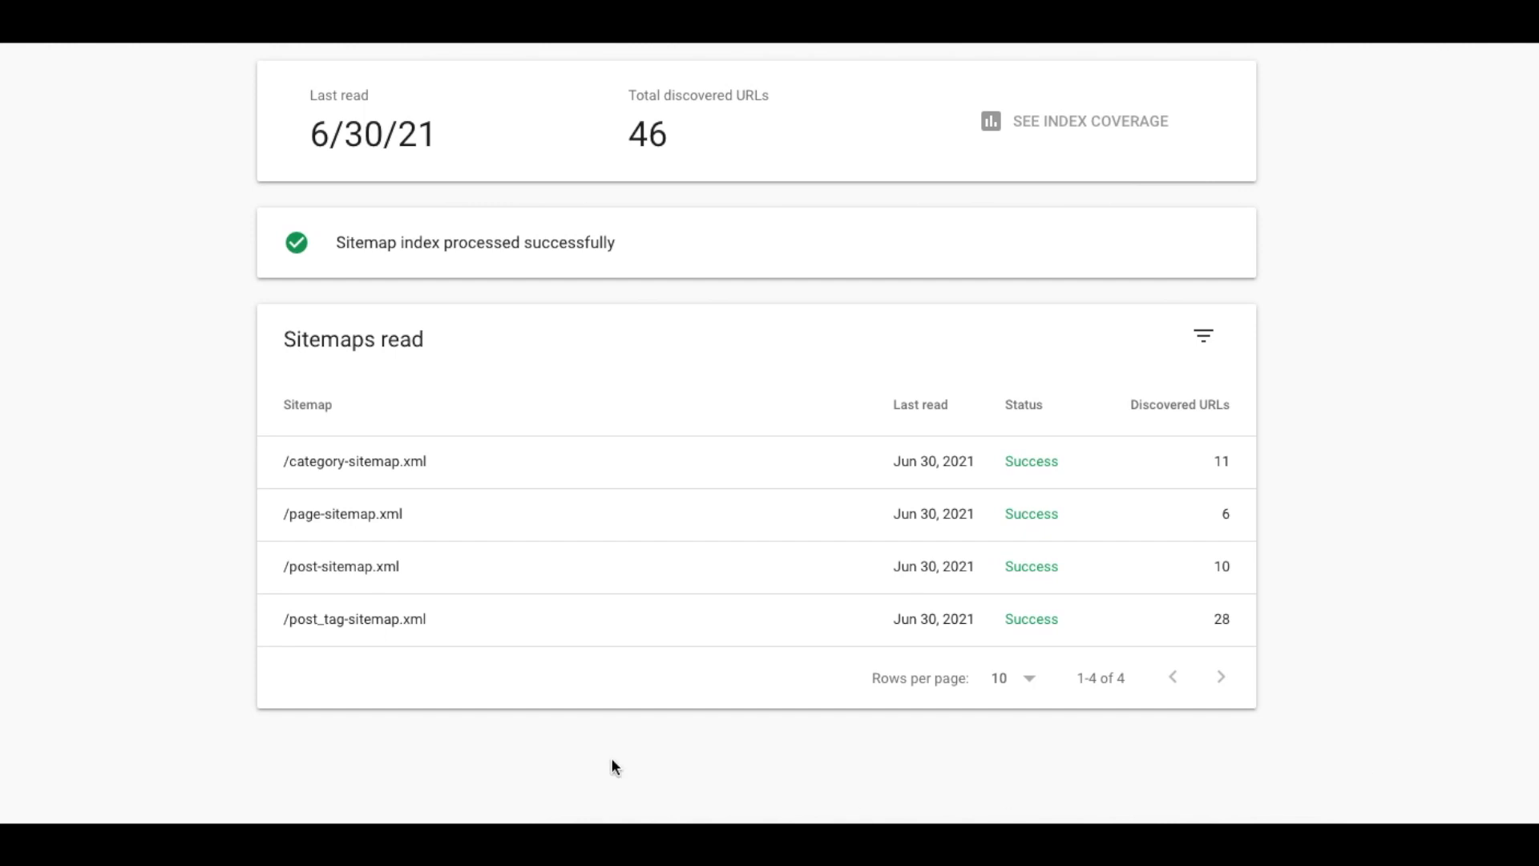